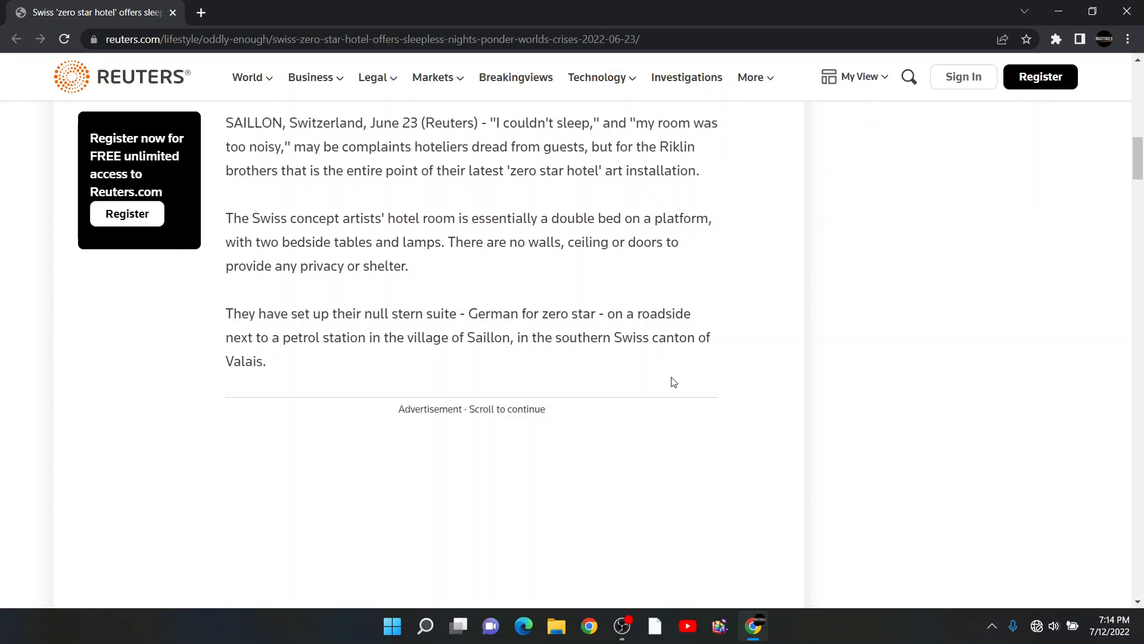
Scroll down the article until the roadside bed photo and its 1/5 gallery caption appear
{"action": "scroll", "scroll_direction": "down", "scroll_amount": 3}
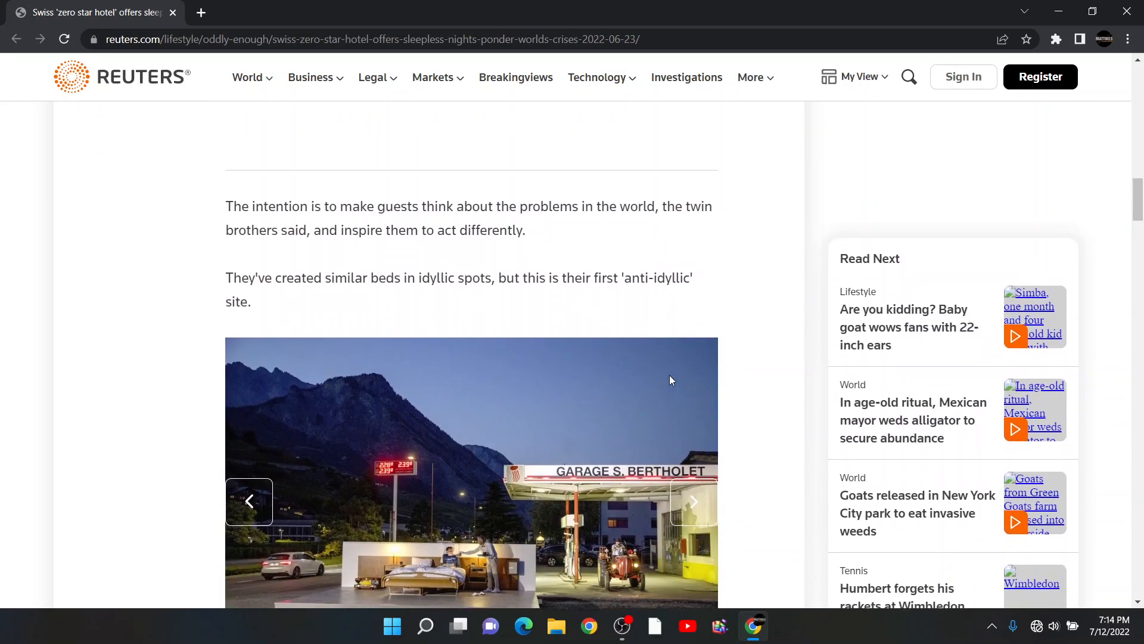
{"action": "scroll", "scroll_direction": "down", "scroll_amount": 3}
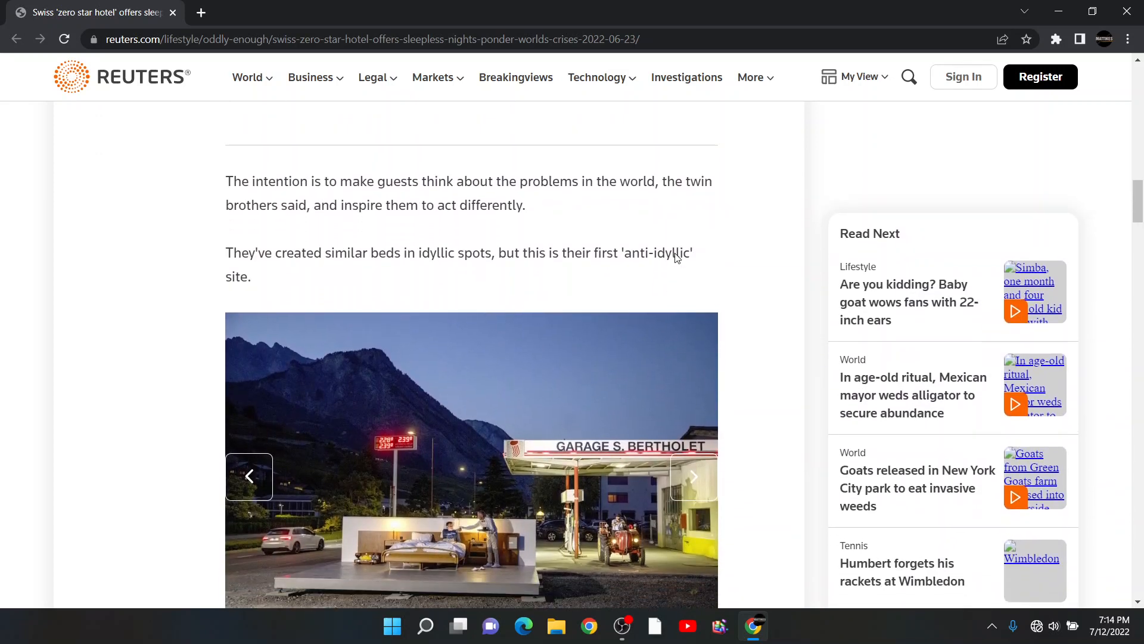
{"action": "scroll", "scroll_direction": "down", "scroll_amount": 3}
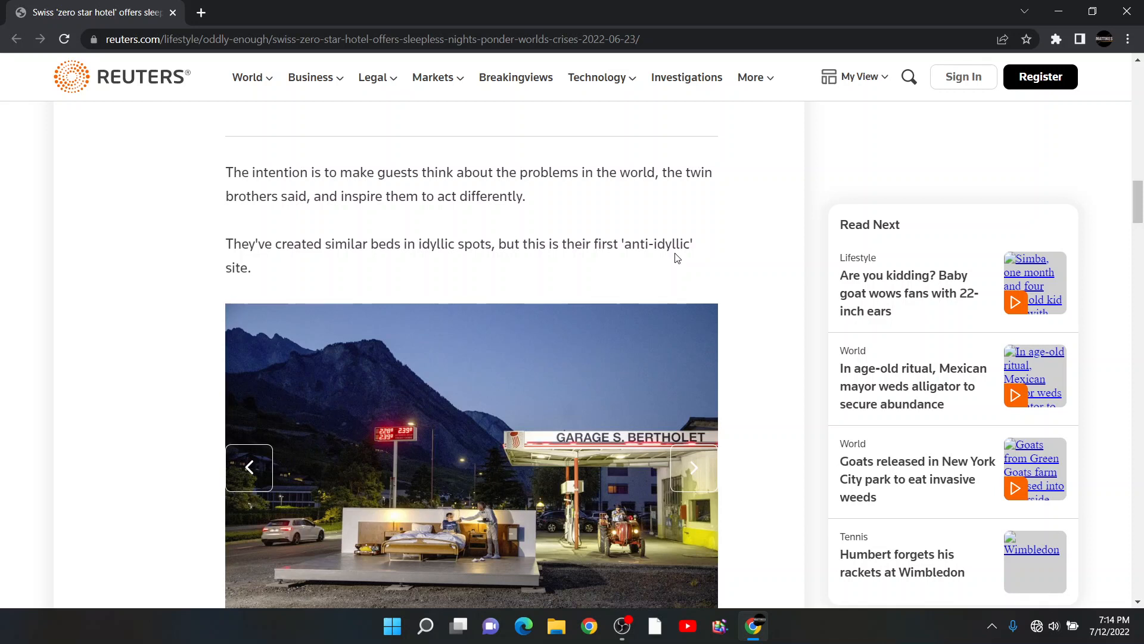
{"action": "scroll", "scroll_direction": "down", "scroll_amount": 3}
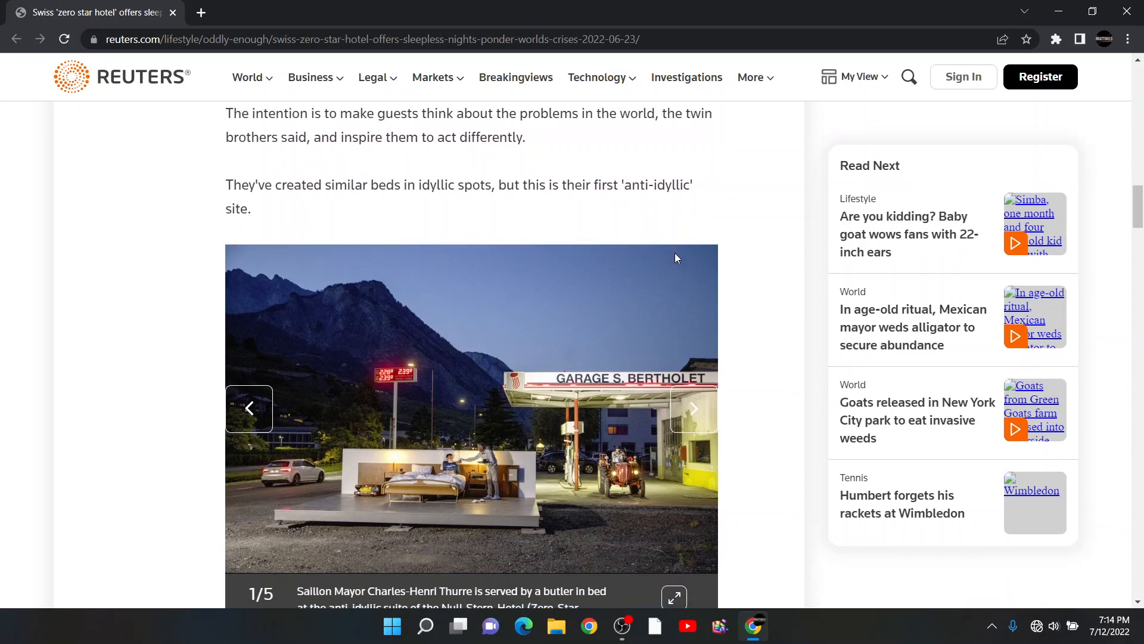
{"action": "scroll", "scroll_direction": "down", "scroll_amount": 3}
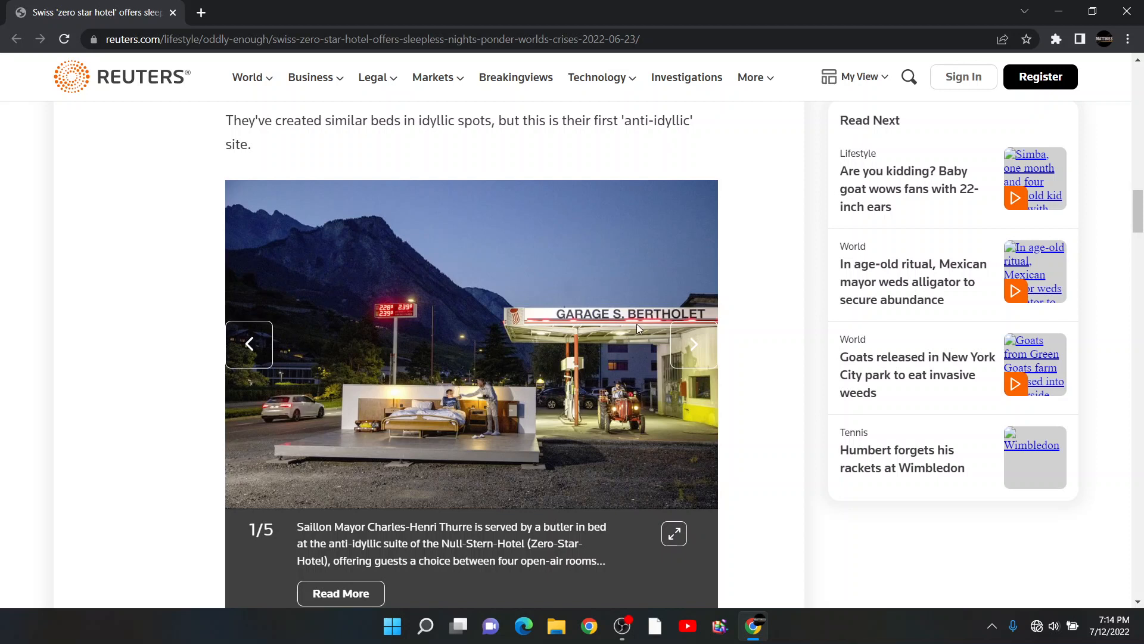
{"action": "mouse_move", "coordinate": [475, 181]}
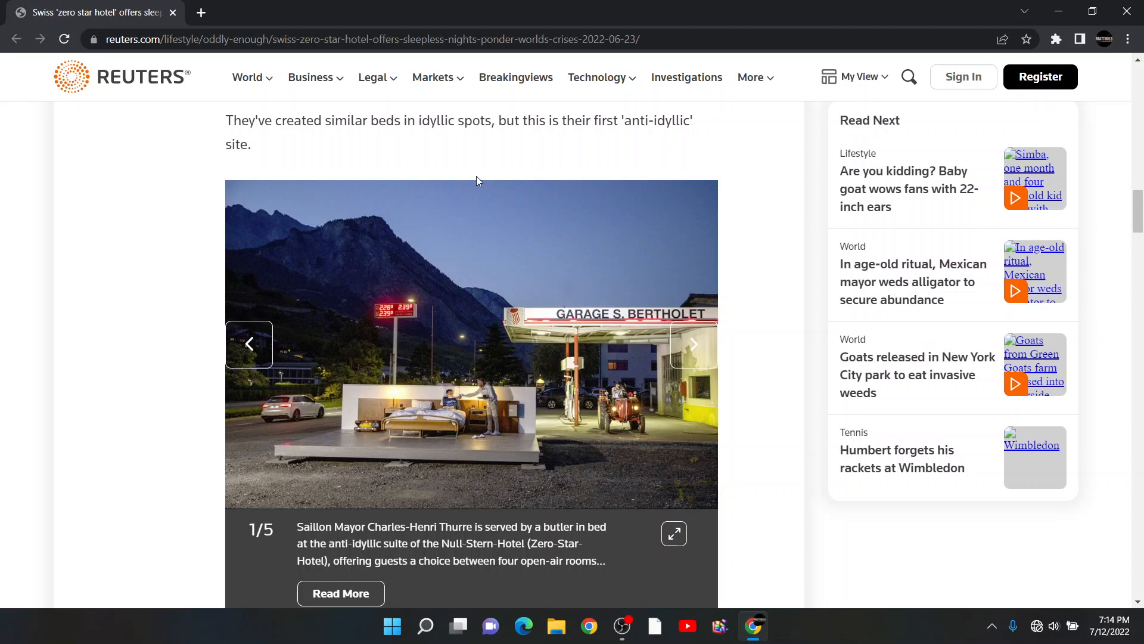
{"action": "mouse_move", "coordinate": [381, 145]}
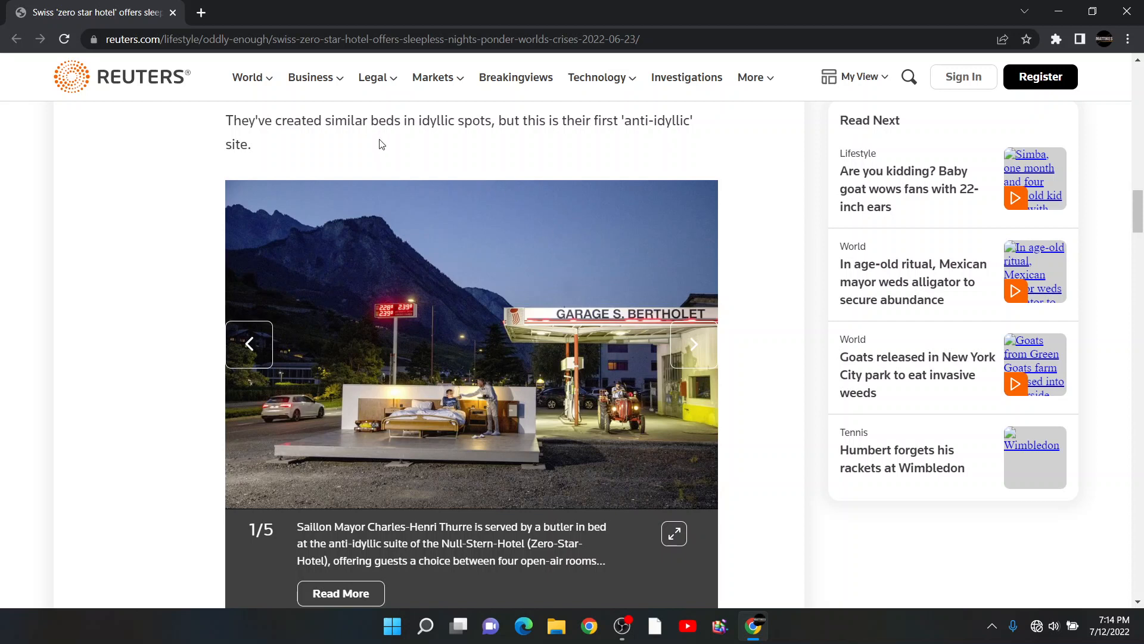
{"action": "mouse_move", "coordinate": [355, 143]}
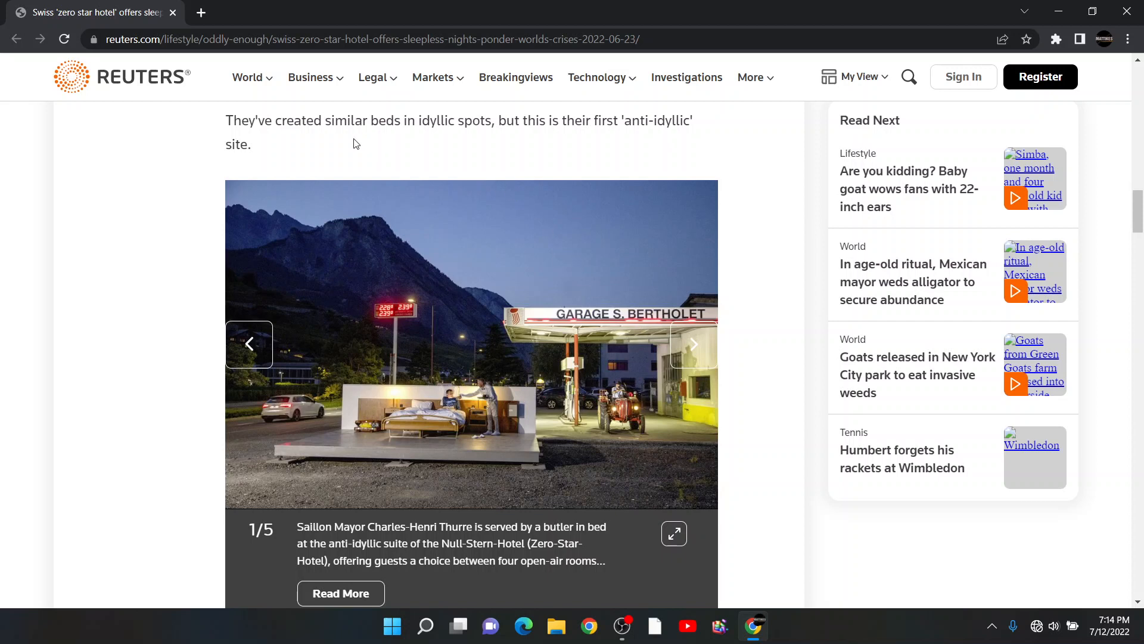
{"action": "mouse_move", "coordinate": [438, 128]}
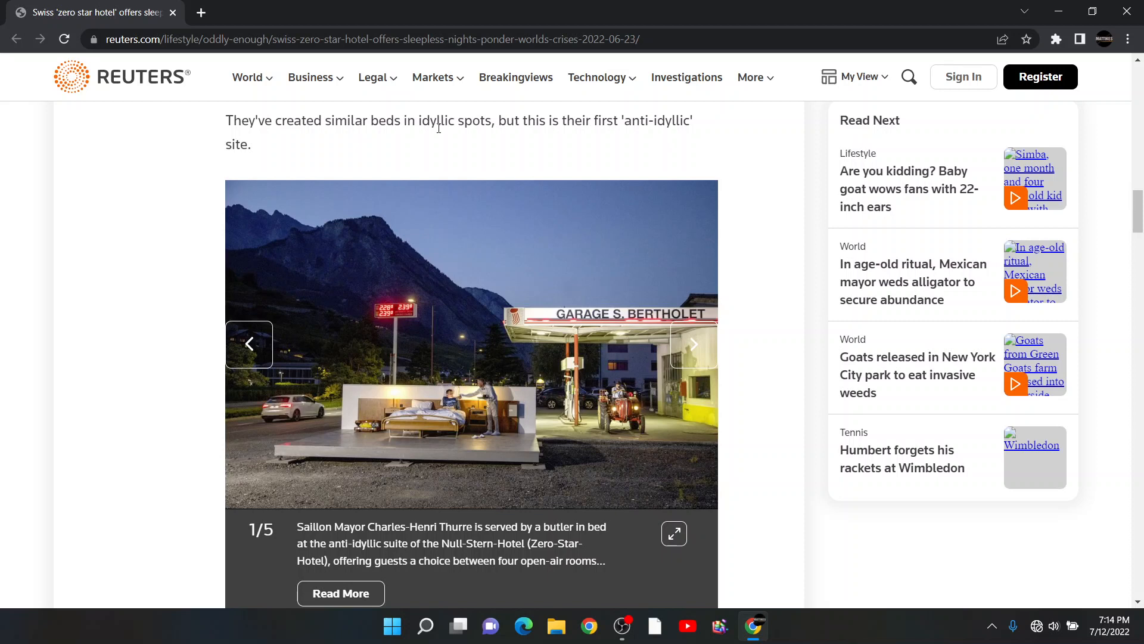
{"action": "mouse_move", "coordinate": [457, 159]}
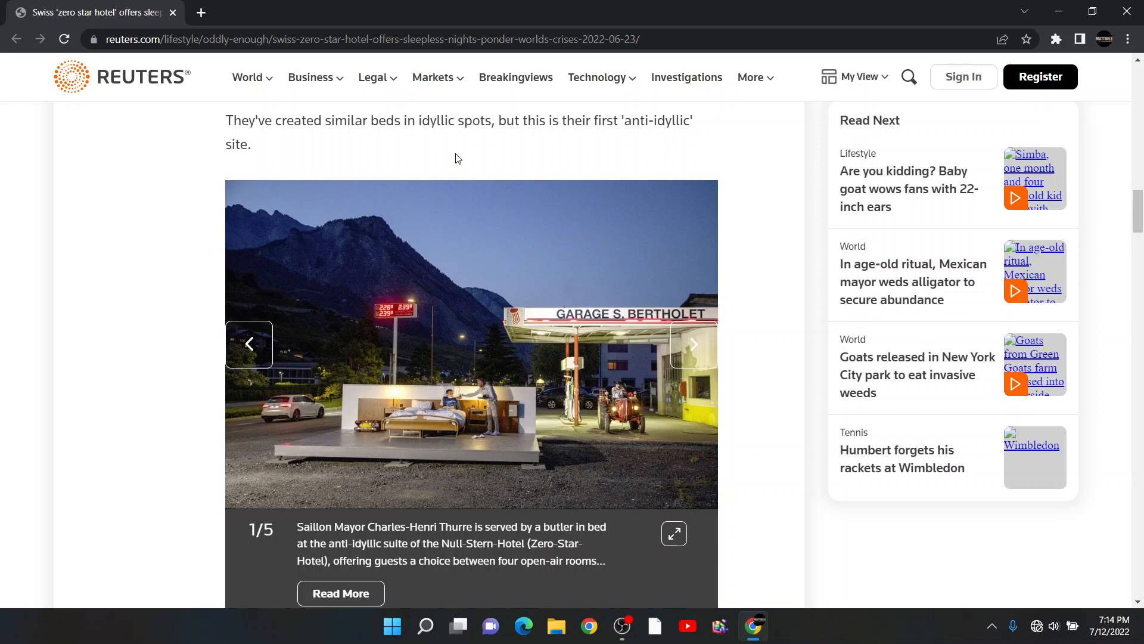
{"action": "mouse_move", "coordinate": [565, 172]}
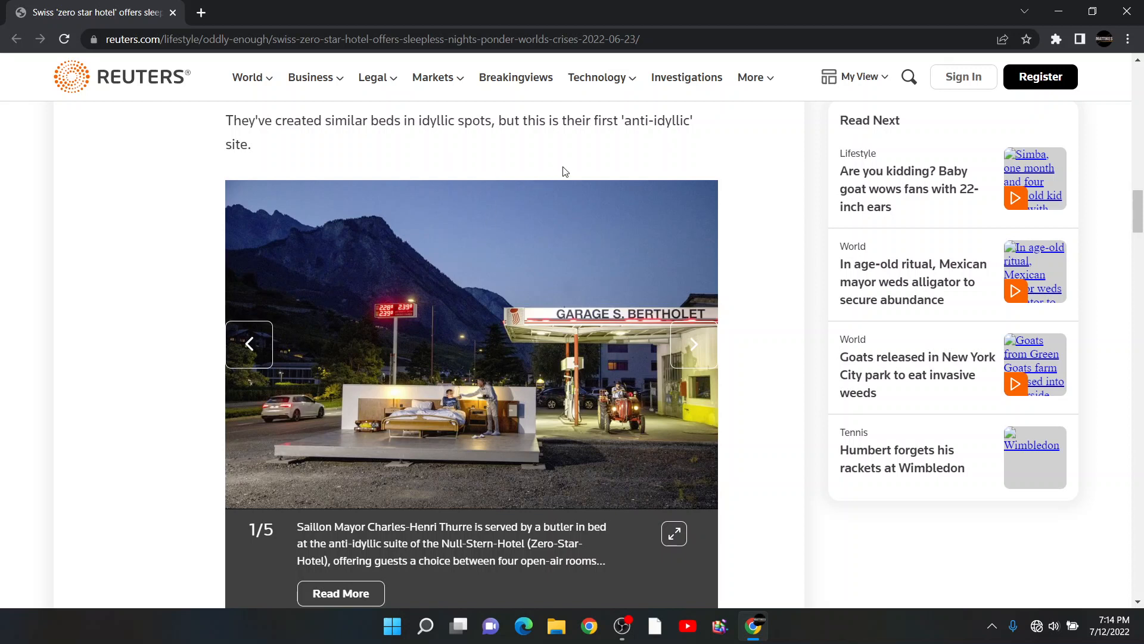
{"action": "mouse_move", "coordinate": [512, 140]}
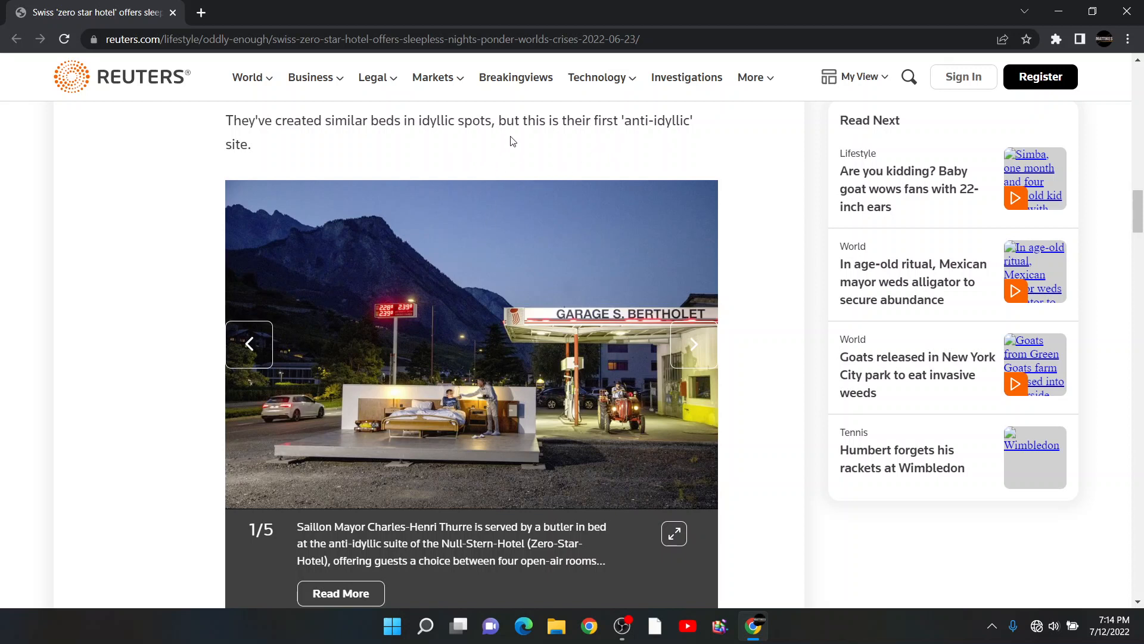
{"action": "mouse_move", "coordinate": [433, 276]}
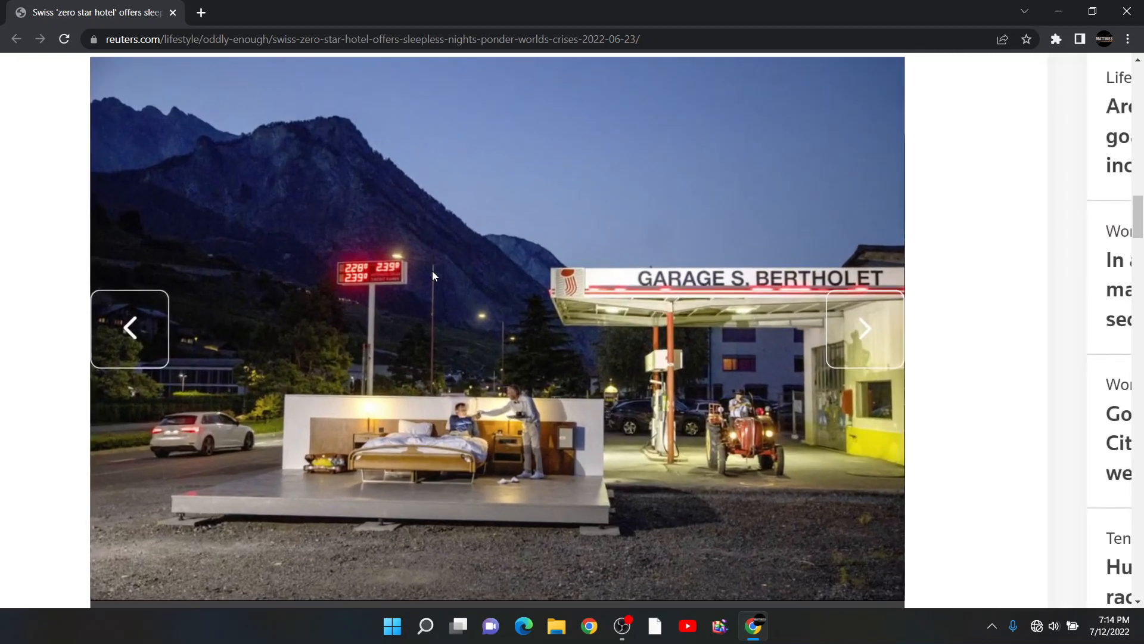
{"action": "scroll", "scroll_direction": "down", "scroll_amount": 3}
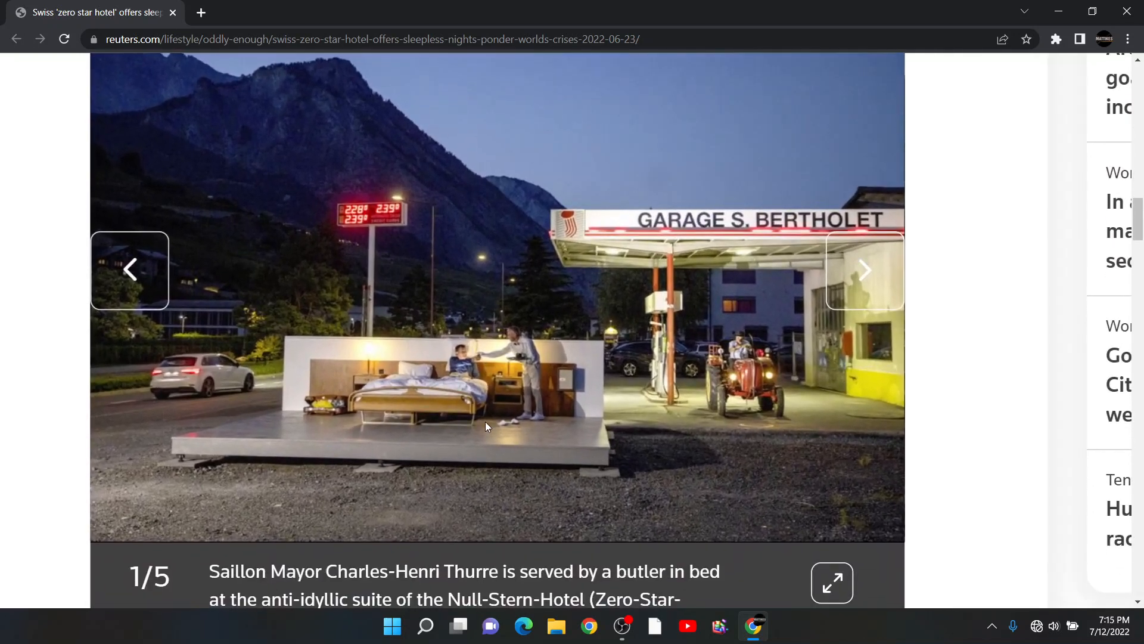
{"action": "left_click", "coordinate": [831, 583]}
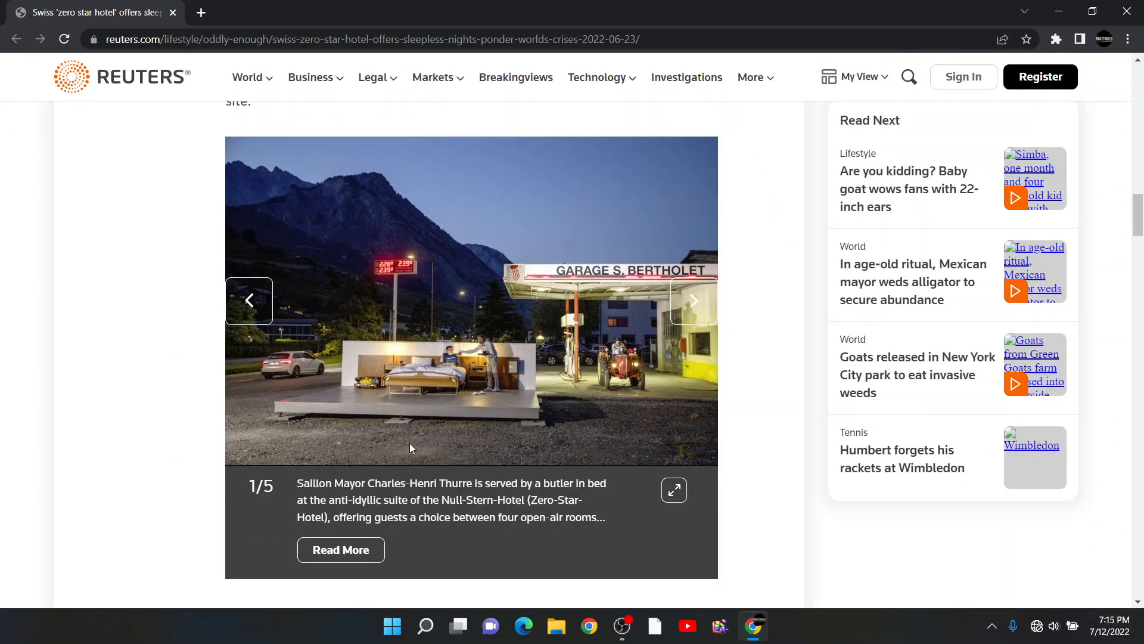
{"action": "scroll", "scroll_direction": "down", "scroll_amount": 3}
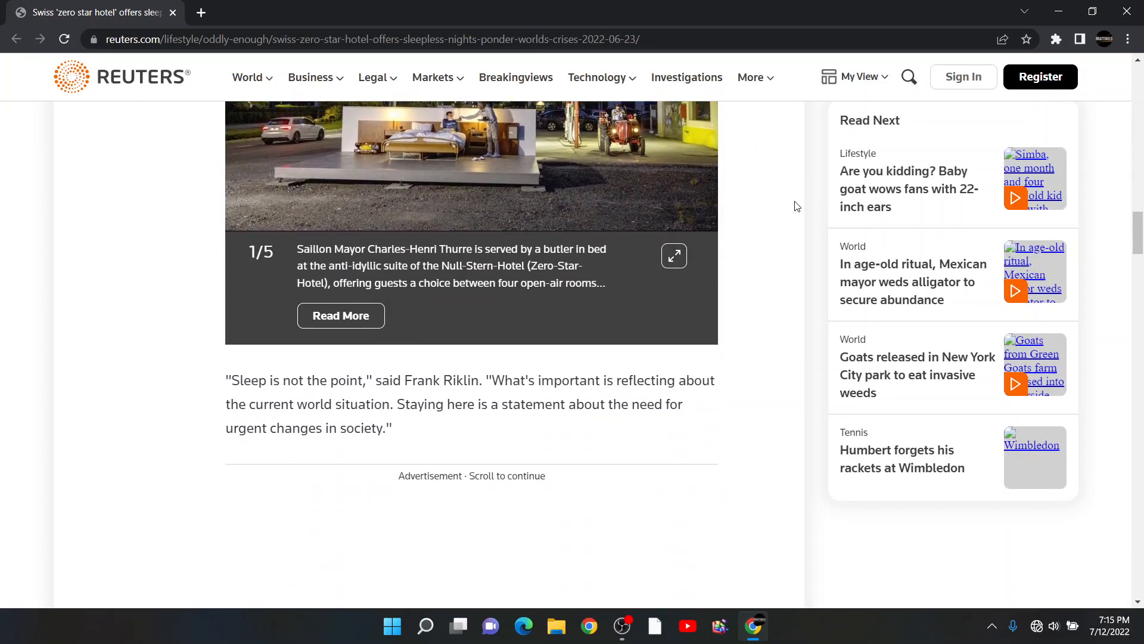
{"action": "left_click", "coordinate": [673, 255]}
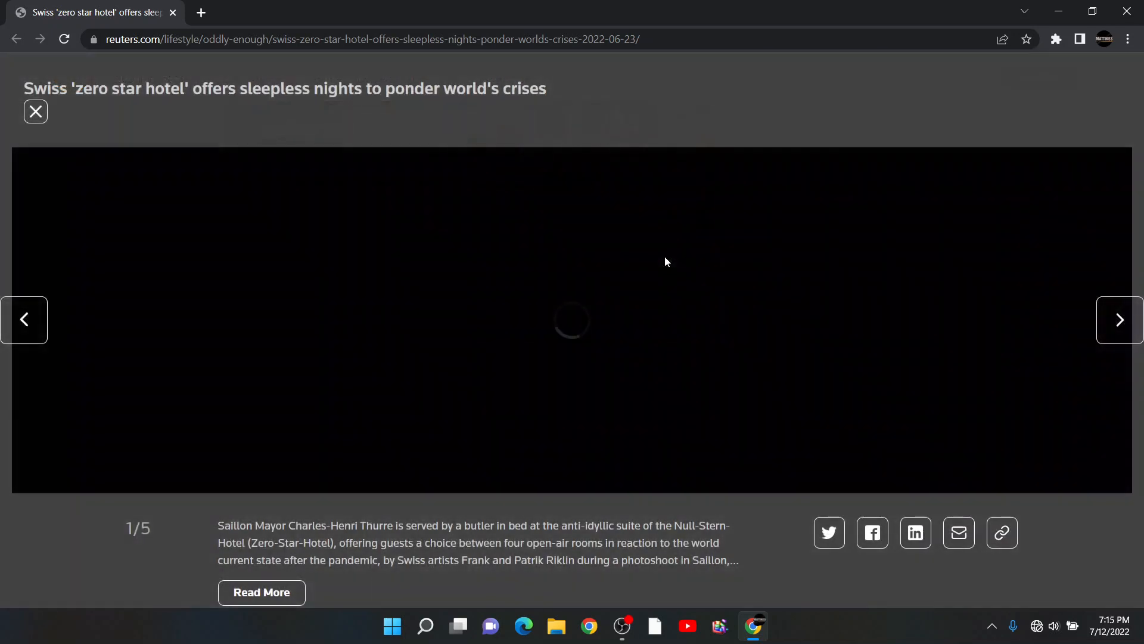
{"action": "left_click", "coordinate": [35, 112]}
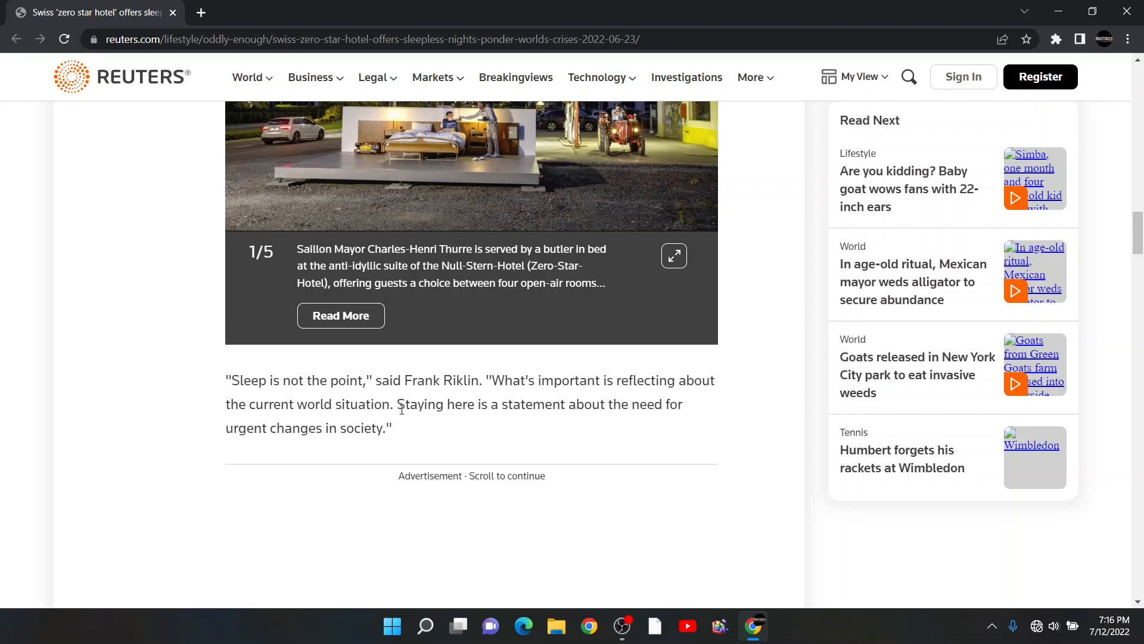
{"action": "mouse_move", "coordinate": [256, 398]}
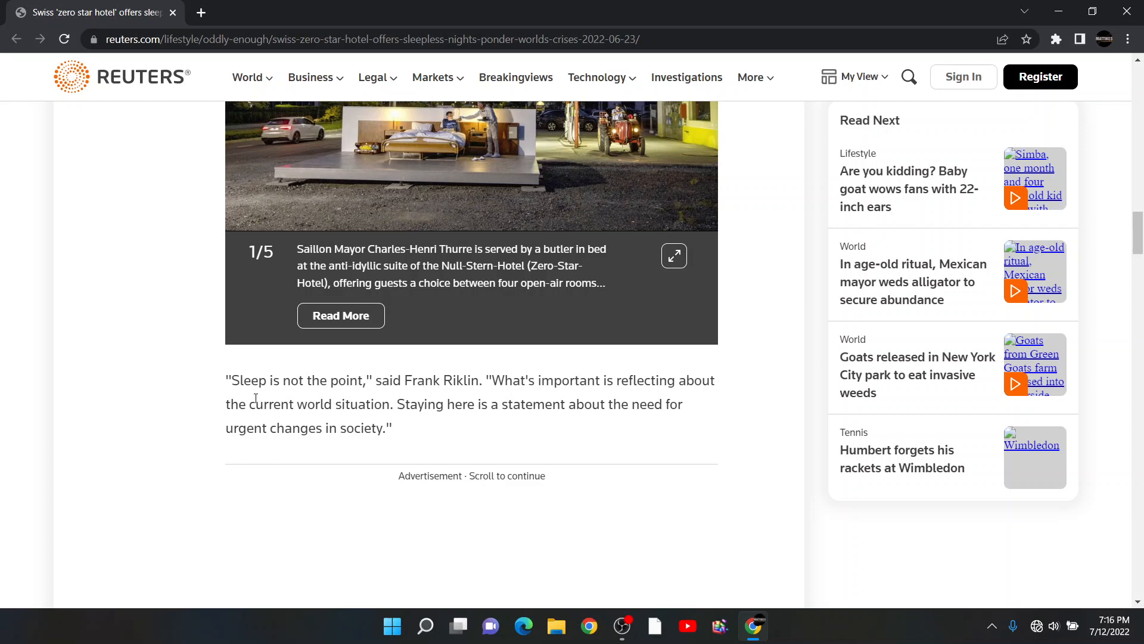
{"action": "scroll", "scroll_direction": "down", "scroll_amount": 3}
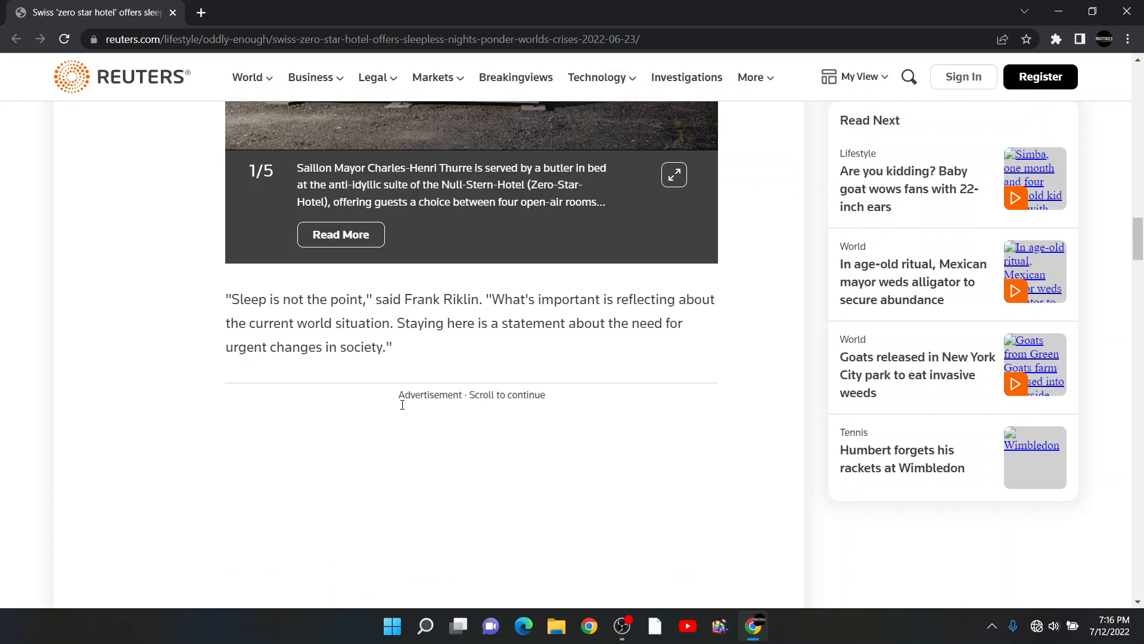
{"action": "scroll", "scroll_direction": "down", "scroll_amount": 3}
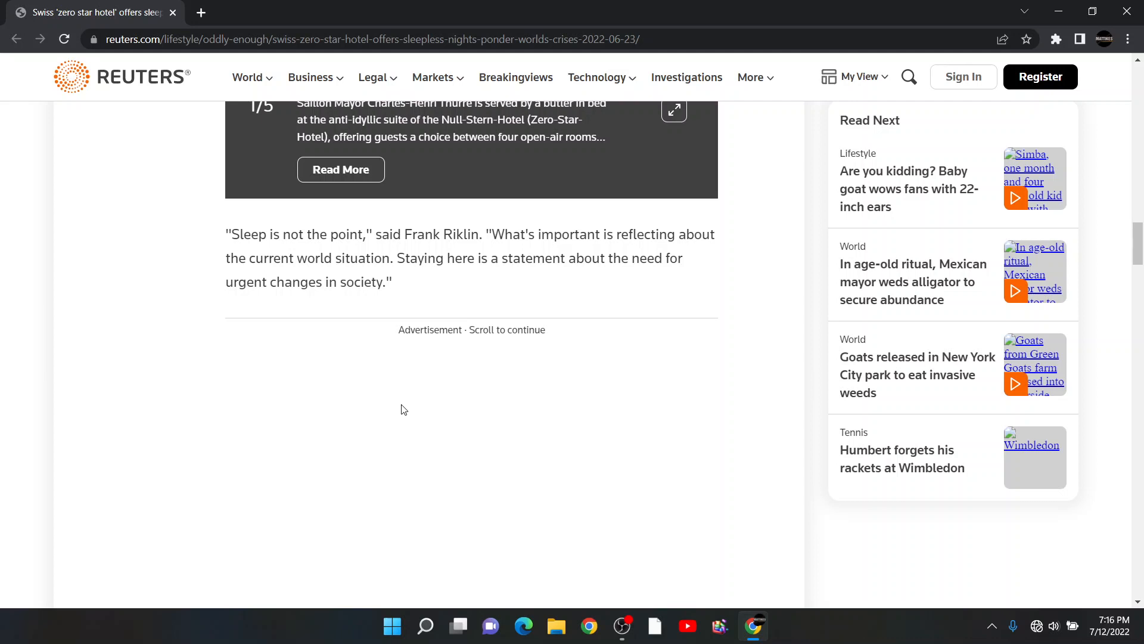
Scroll past the advertisement to the 'half sleep' paragraphs and the Daniel Charbonnier project paragraph
{"action": "scroll", "scroll_direction": "down", "scroll_amount": 3}
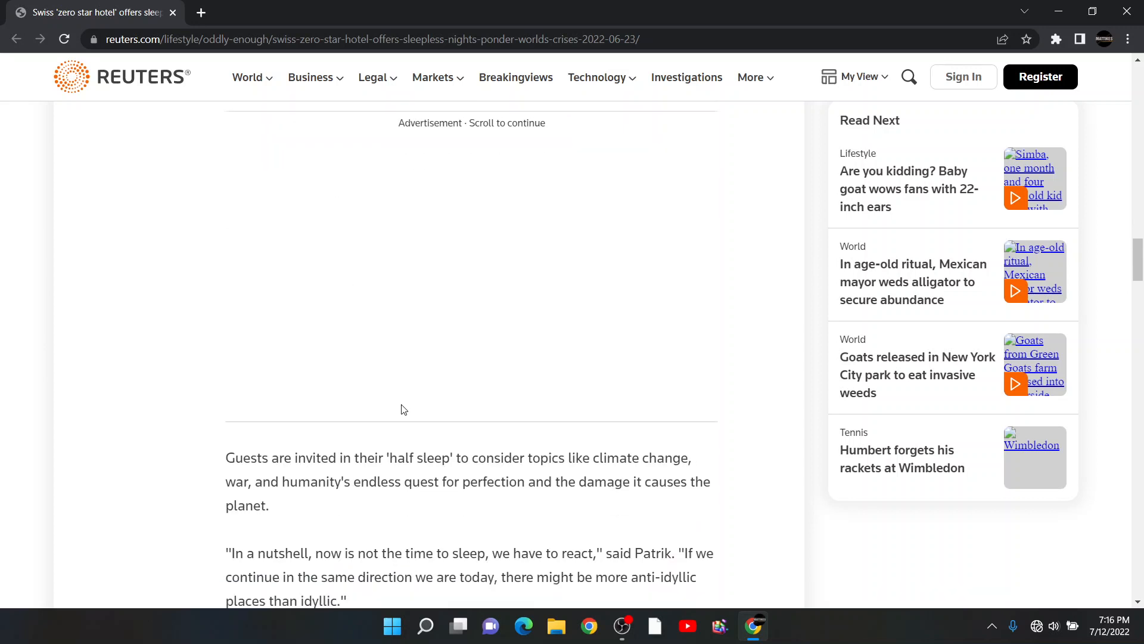
{"action": "scroll", "scroll_direction": "down", "scroll_amount": 3}
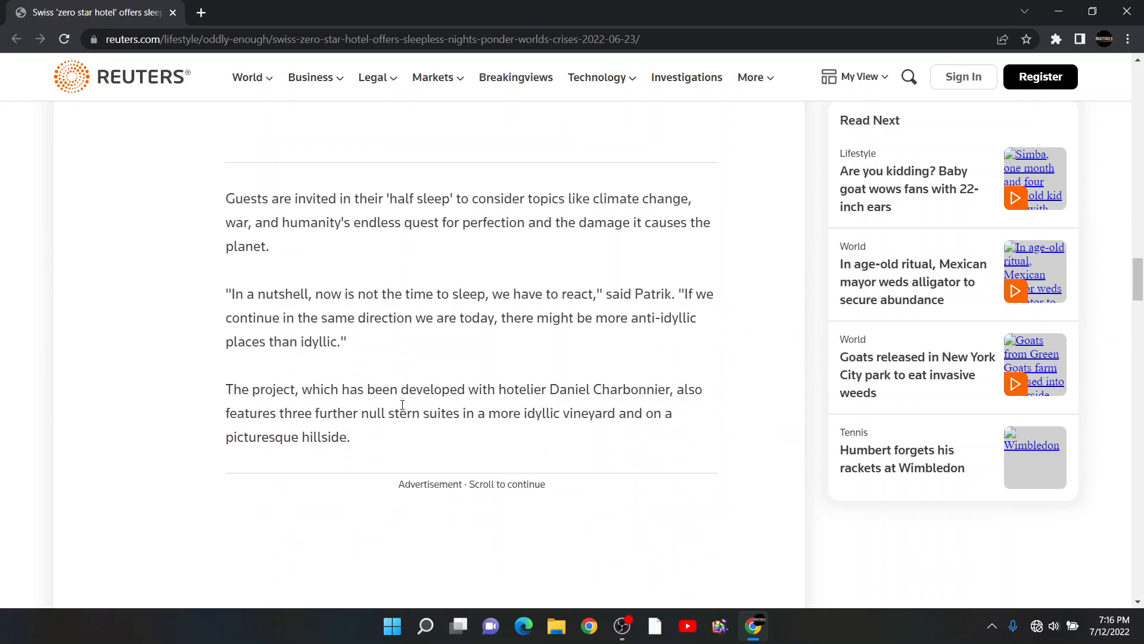
{"action": "mouse_move", "coordinate": [358, 332]}
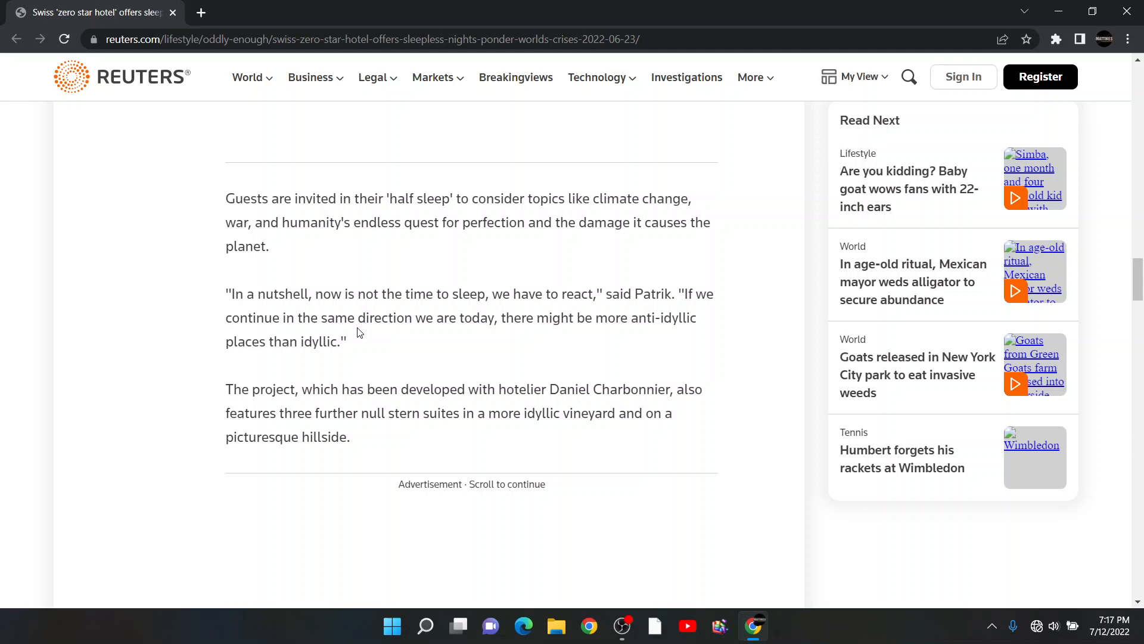
{"action": "scroll", "scroll_direction": "down", "scroll_amount": 3}
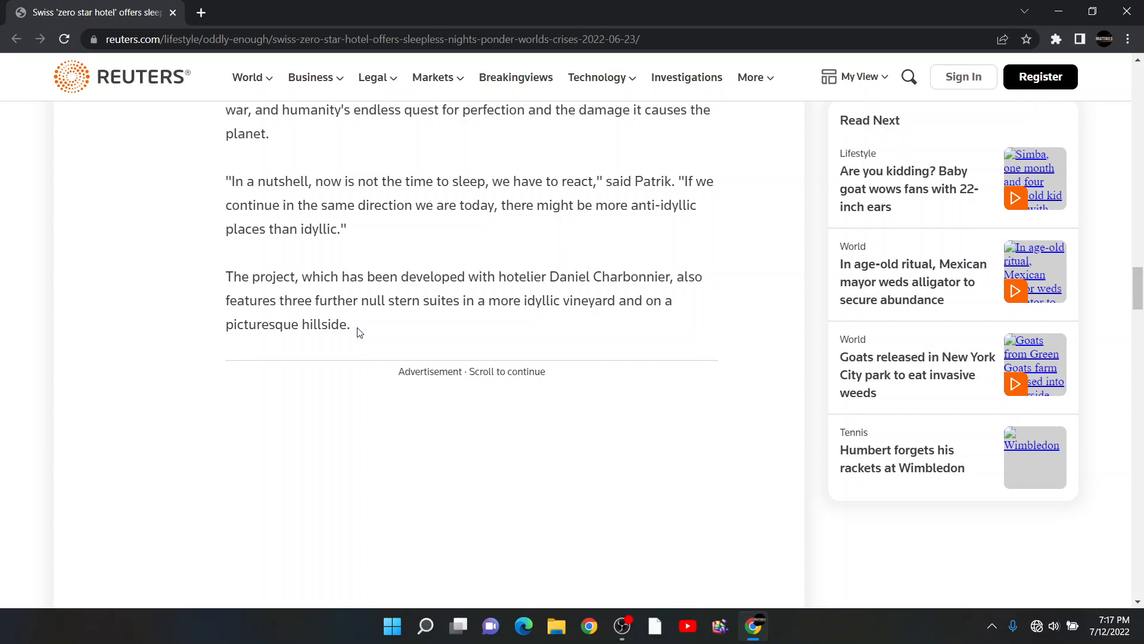
Scroll to the article's end with the 325 Swiss francs price and reporting credits, then nudge back up
{"action": "scroll", "scroll_direction": "down", "scroll_amount": 3}
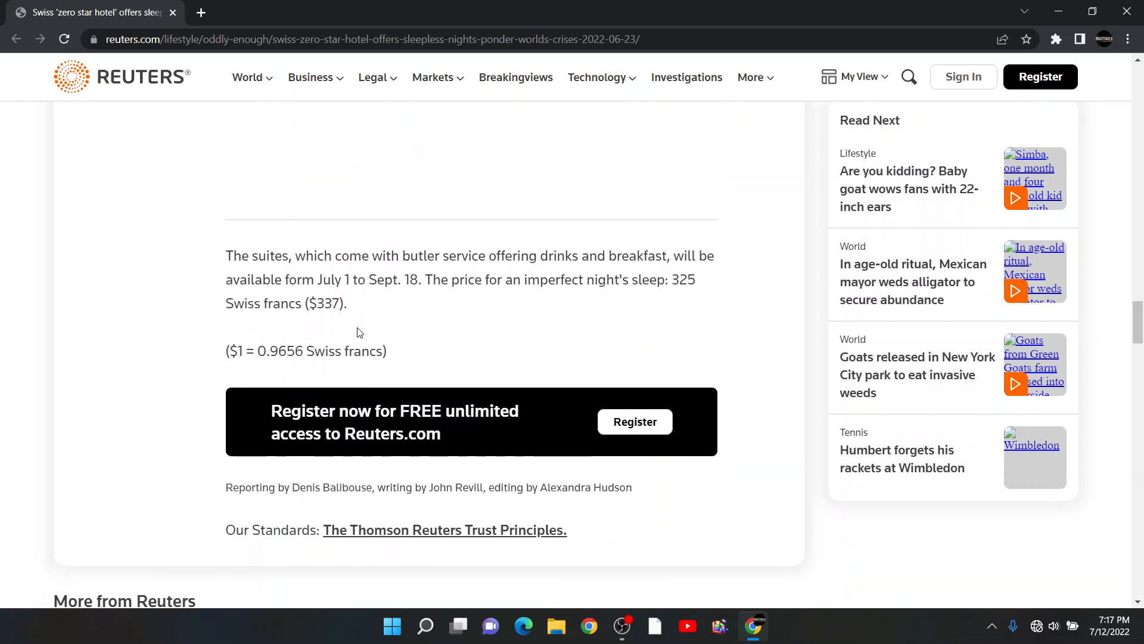
{"action": "scroll", "scroll_direction": "down", "scroll_amount": 3}
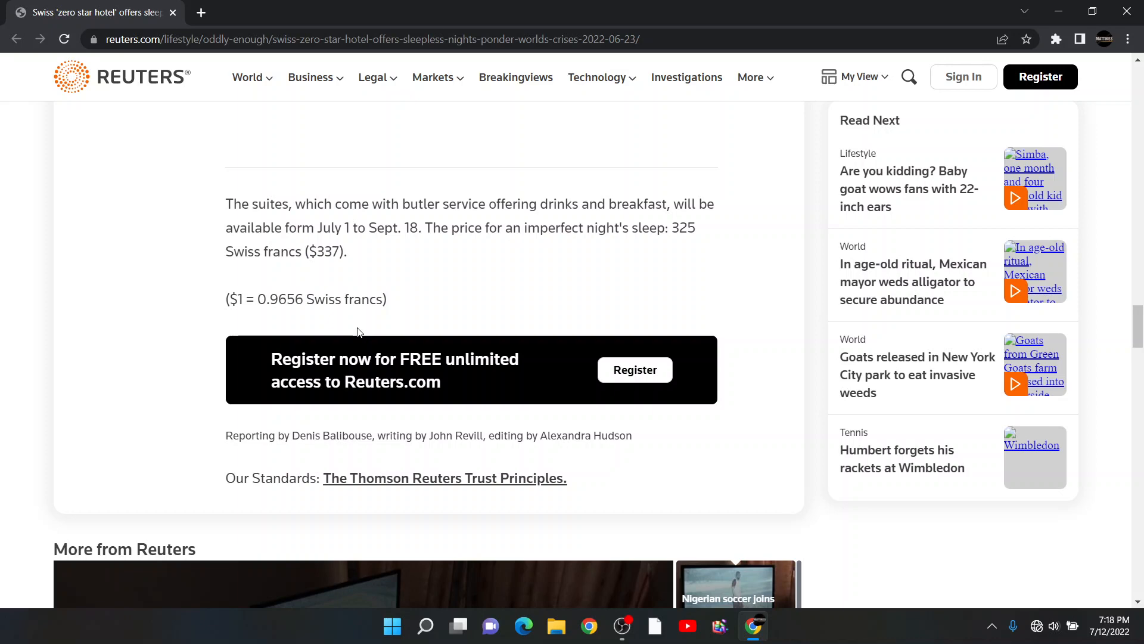
{"action": "scroll", "scroll_direction": "up", "scroll_amount": 3}
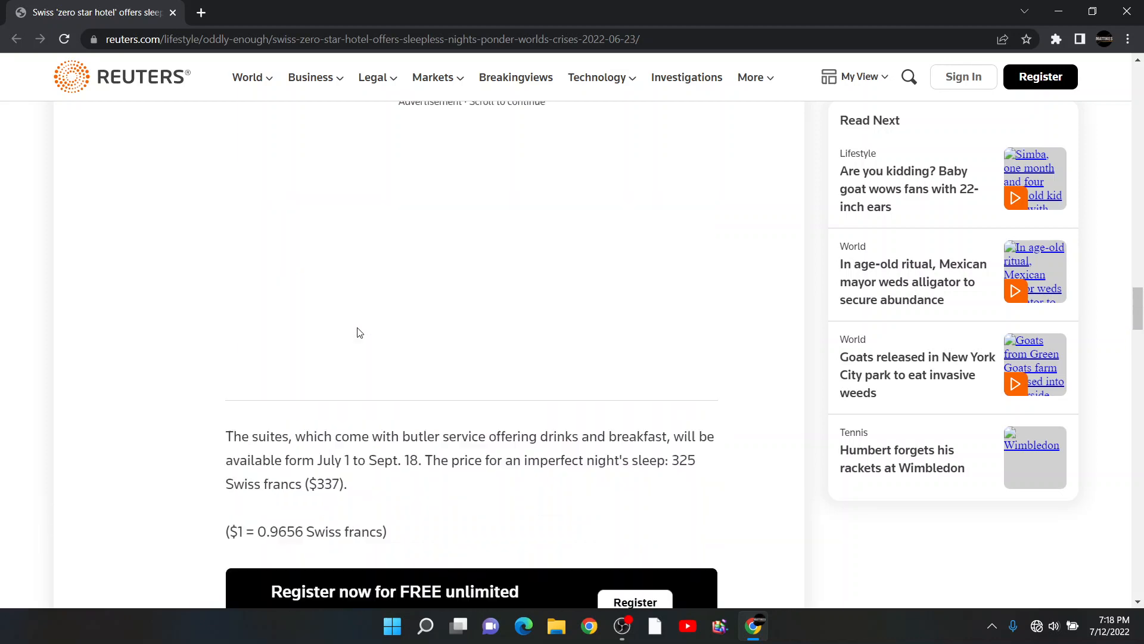
{"action": "scroll", "scroll_direction": "down", "scroll_amount": 3}
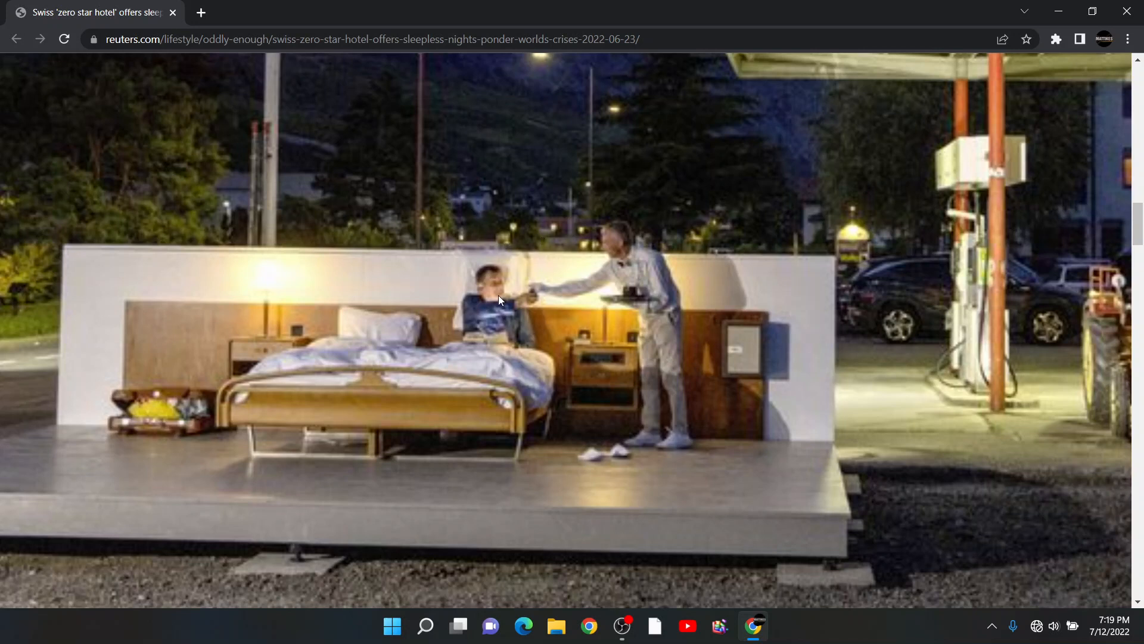
{"action": "mouse_move", "coordinate": [507, 268]}
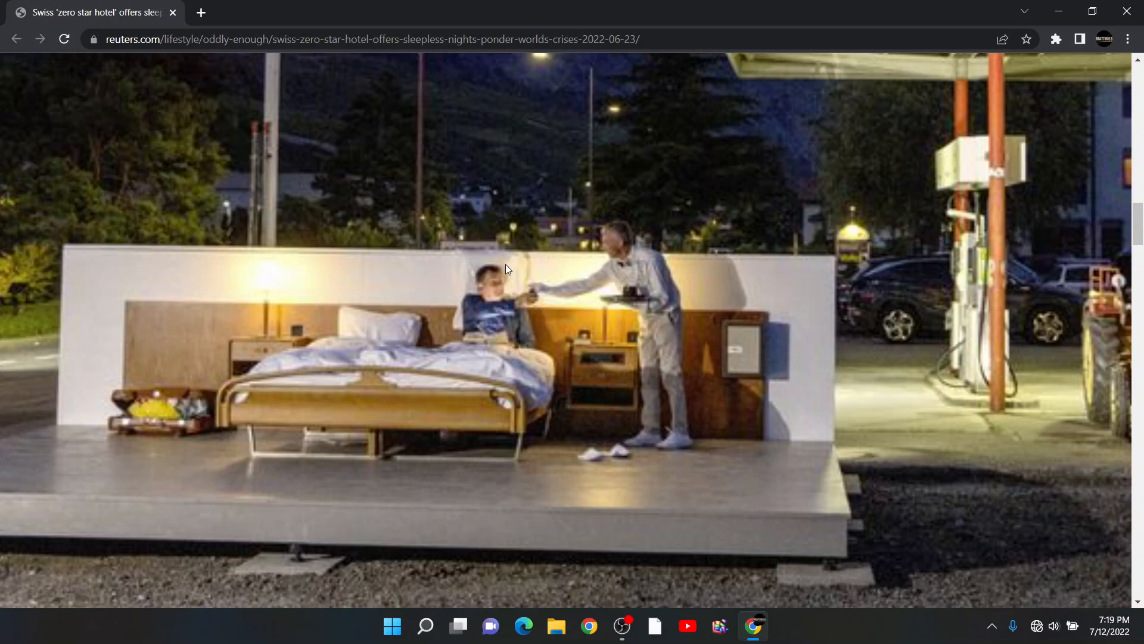
{"action": "mouse_move", "coordinate": [542, 459]}
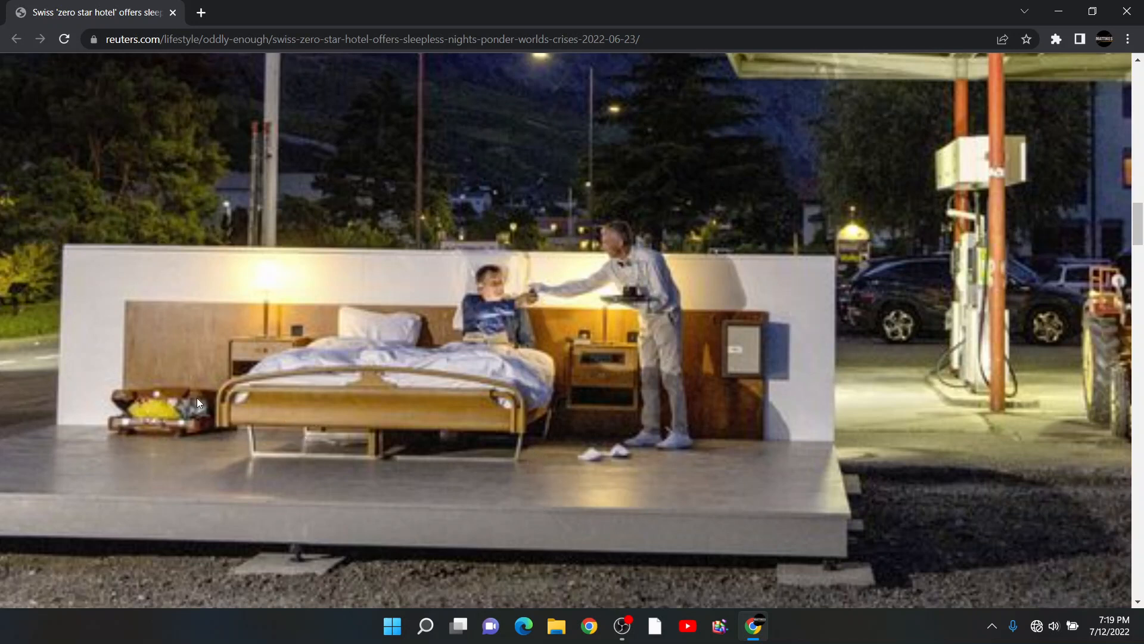
{"action": "mouse_move", "coordinate": [301, 422]}
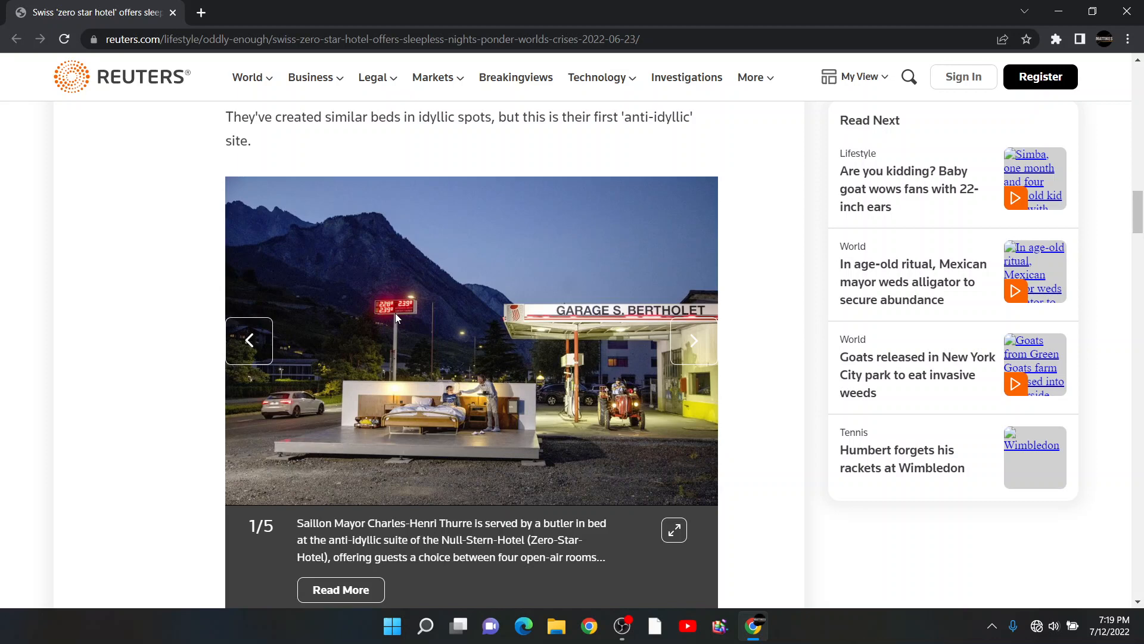
{"action": "scroll", "scroll_direction": "down", "scroll_amount": 3}
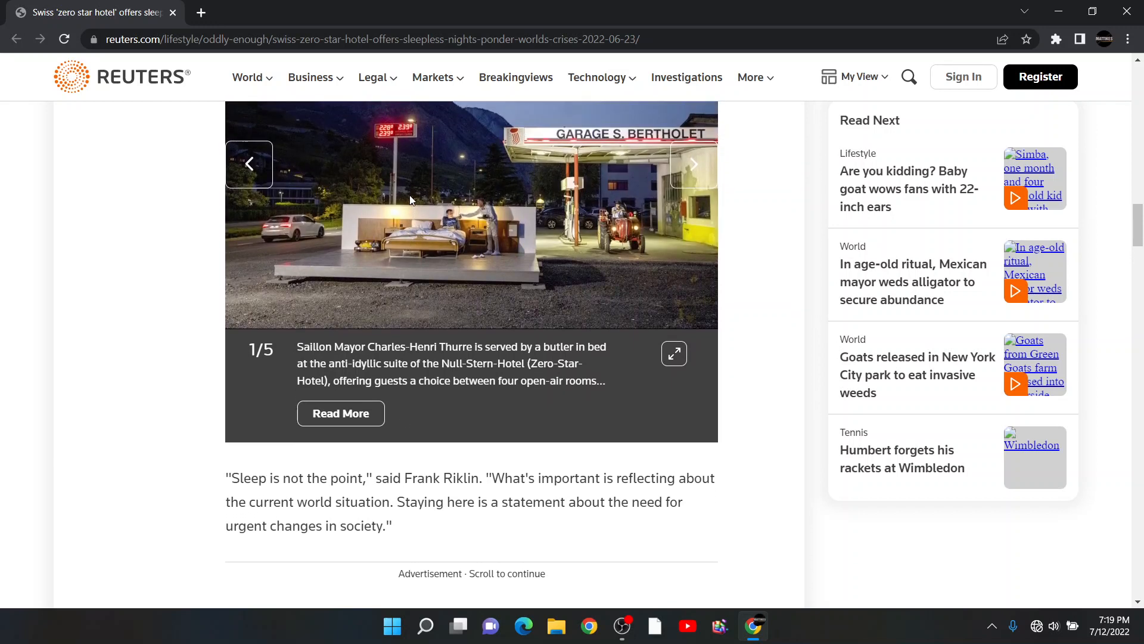
Expand the open-air bed photo with the butler into the full-size viewer
{"action": "left_click", "coordinate": [672, 352]}
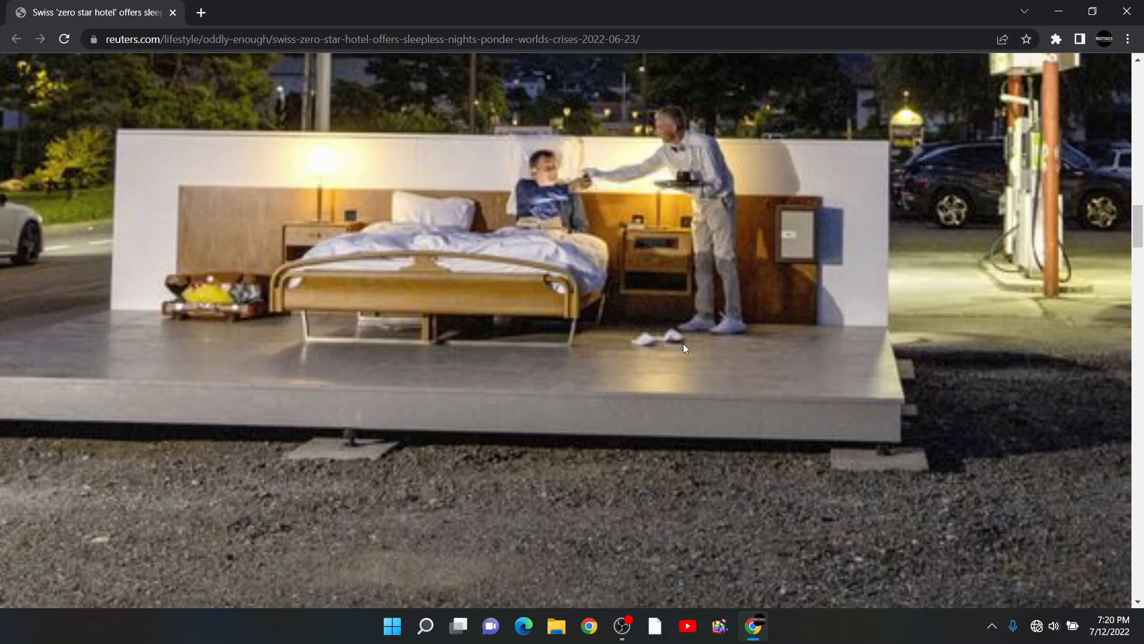
{"action": "mouse_move", "coordinate": [394, 220]}
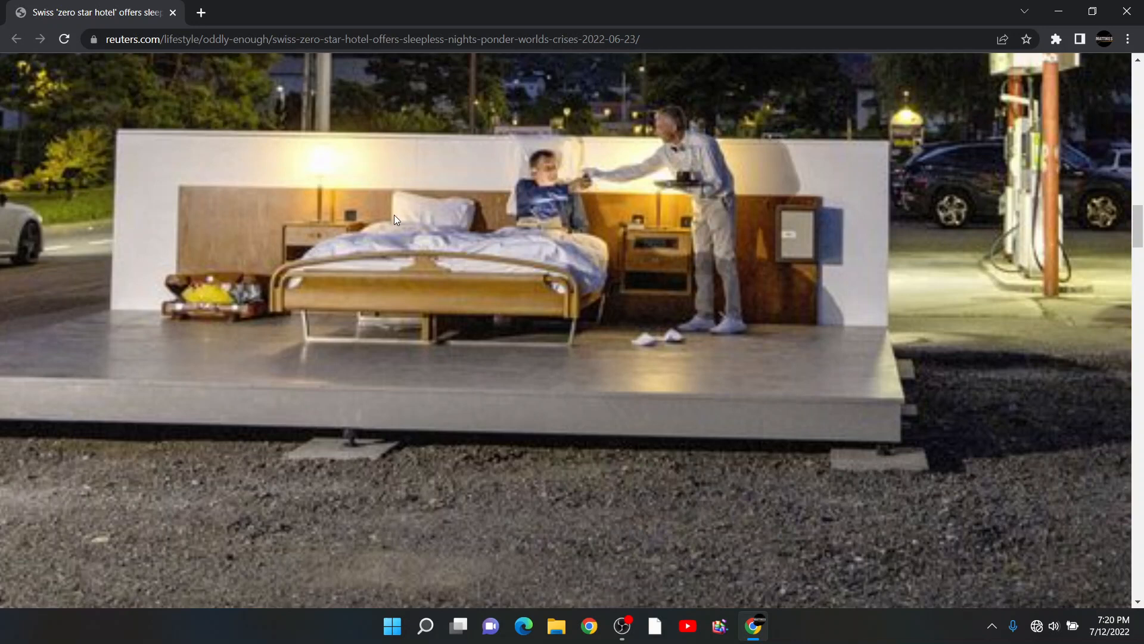
{"action": "mouse_move", "coordinate": [456, 214]}
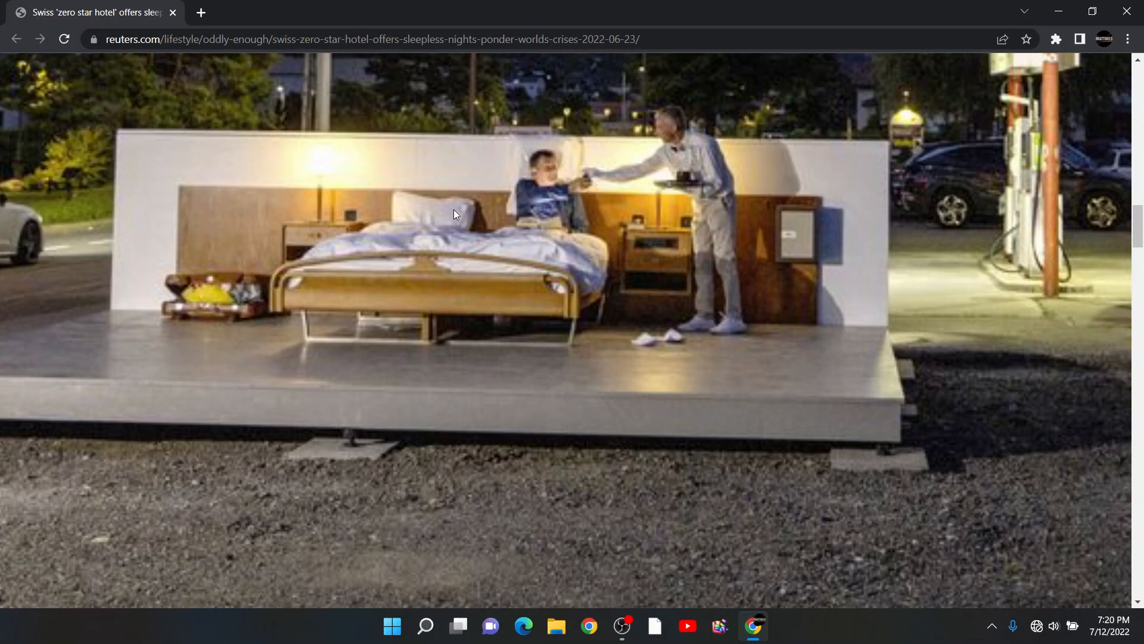
{"action": "mouse_move", "coordinate": [456, 250]}
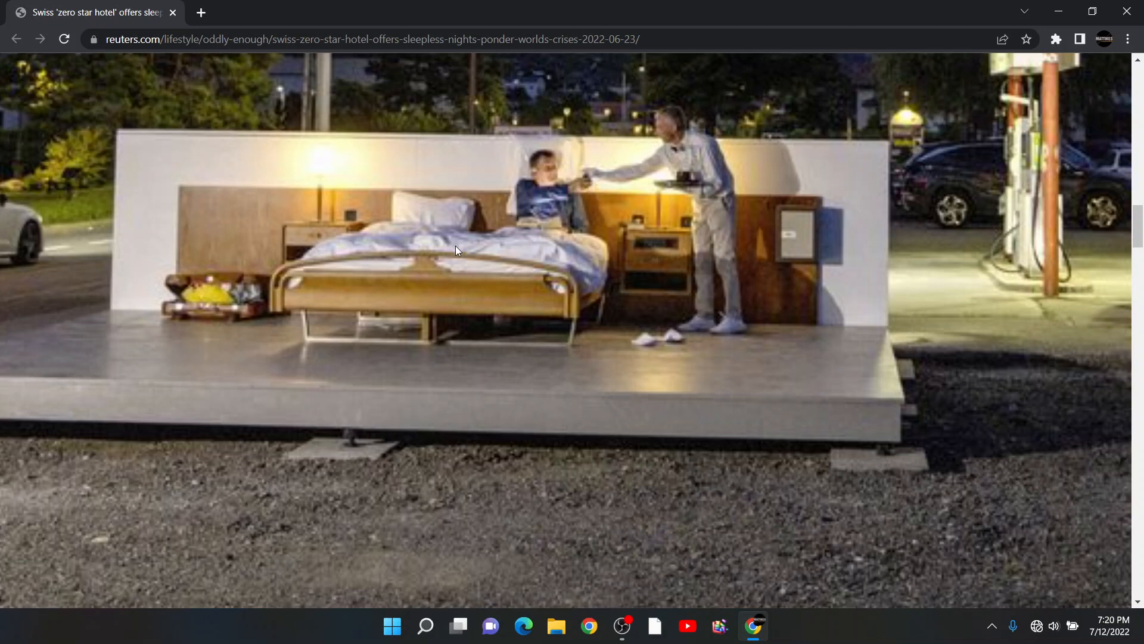
{"action": "mouse_move", "coordinate": [472, 459]}
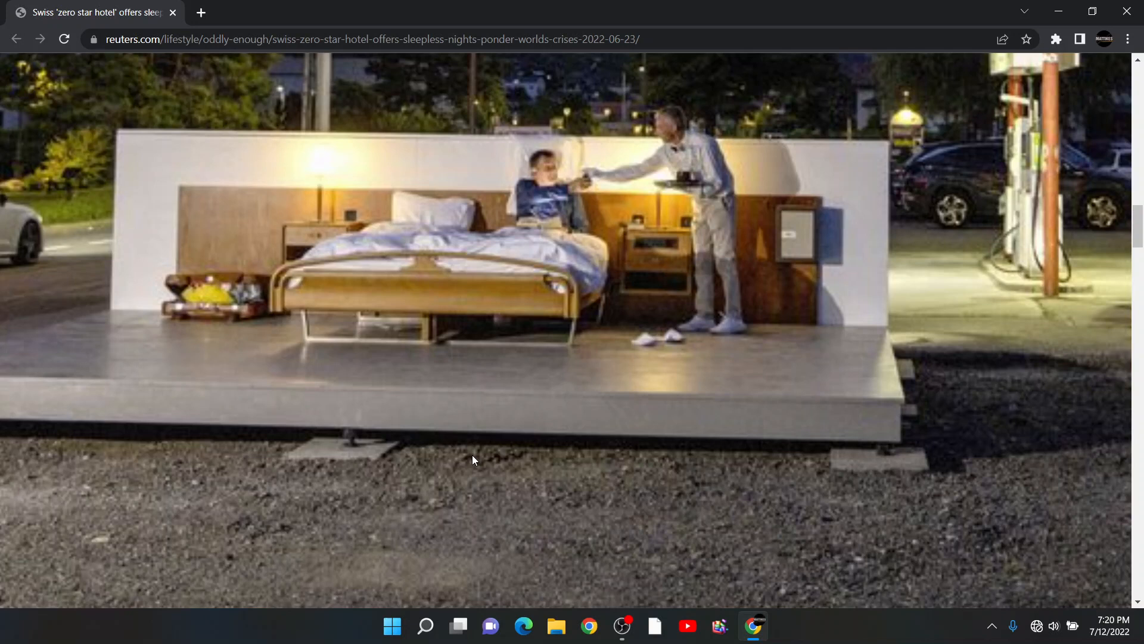
{"action": "mouse_move", "coordinate": [563, 447]}
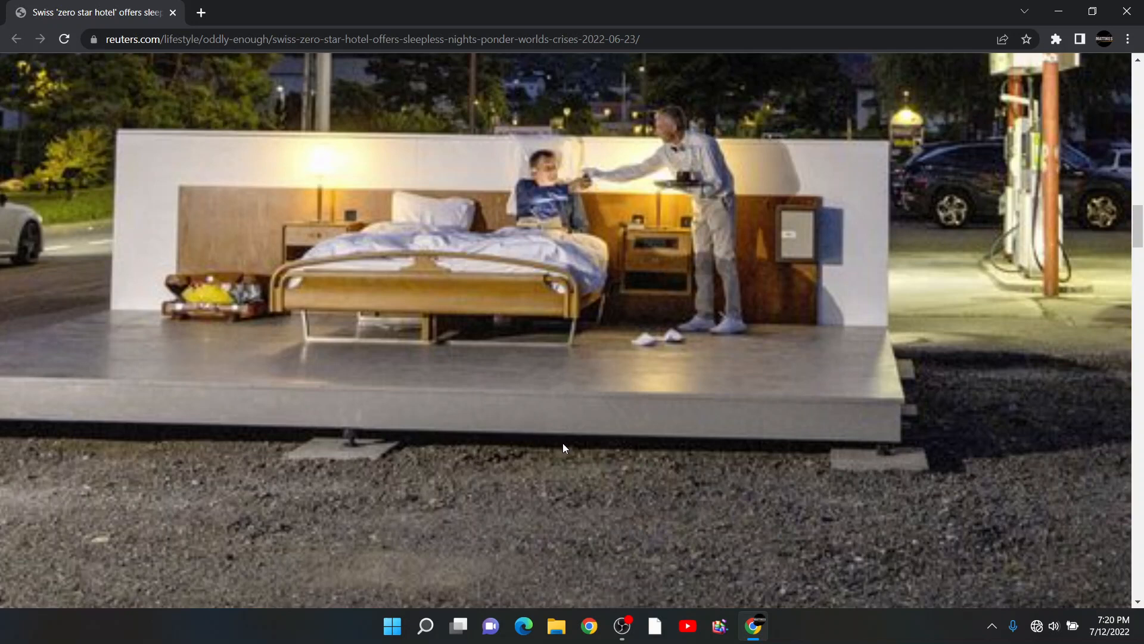
{"action": "mouse_move", "coordinate": [224, 312]}
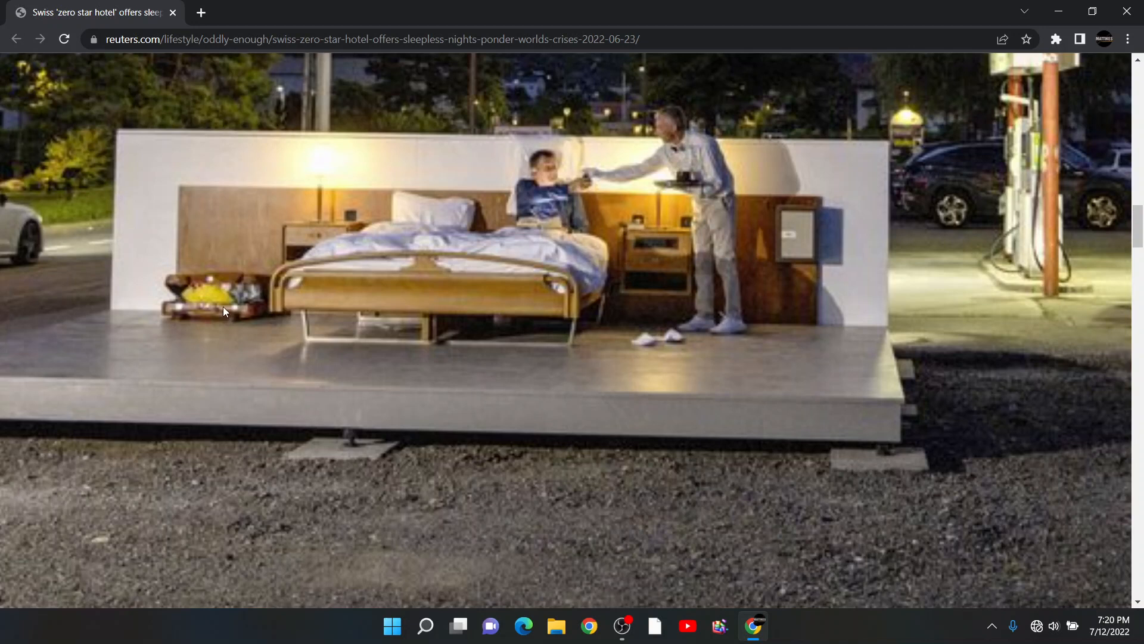
{"action": "mouse_move", "coordinate": [248, 300]}
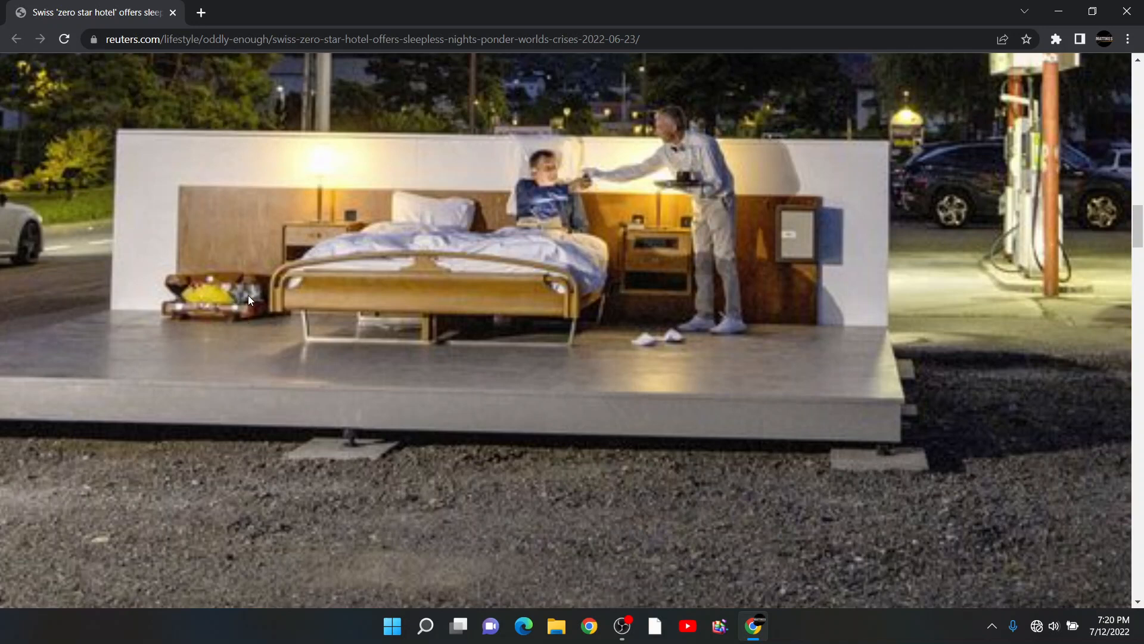
{"action": "mouse_move", "coordinate": [387, 188]}
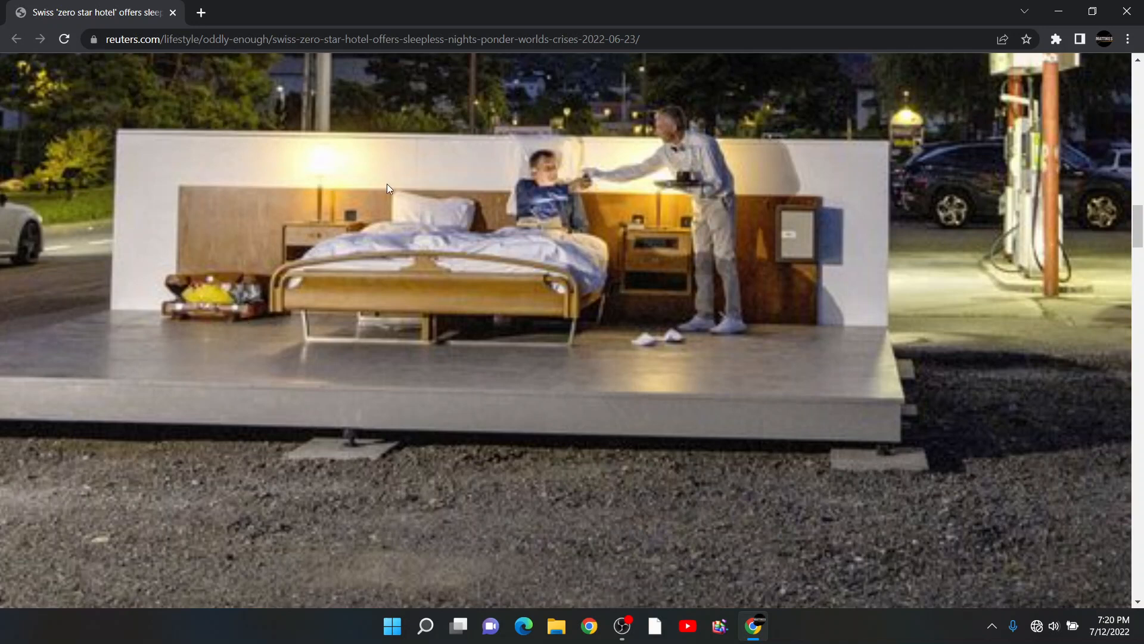
{"action": "mouse_move", "coordinate": [211, 292]}
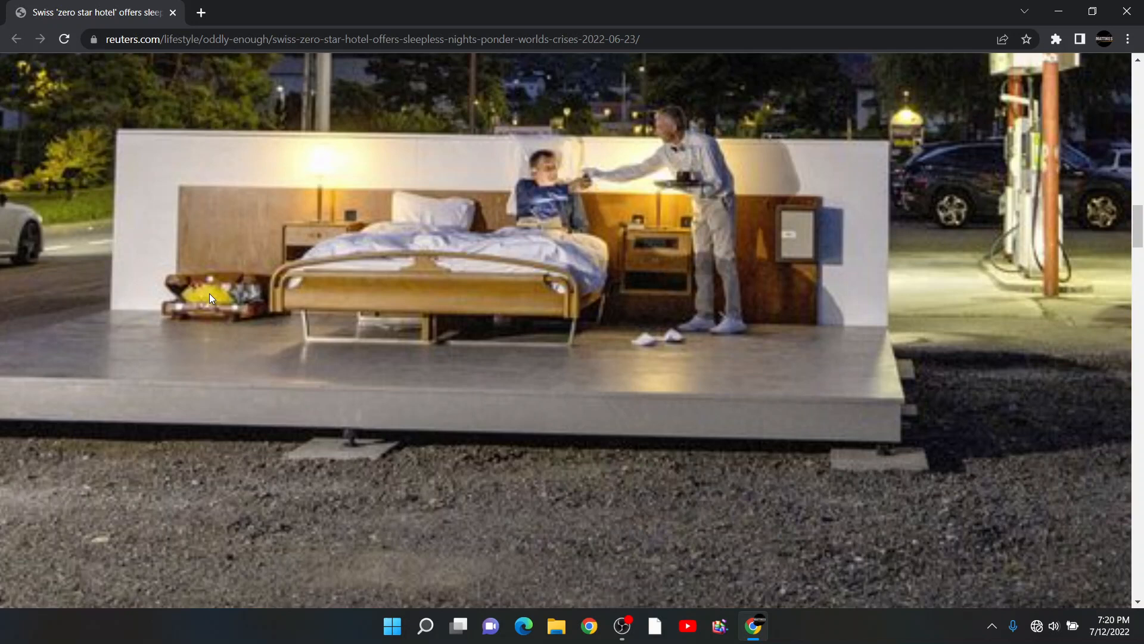
{"action": "mouse_move", "coordinate": [642, 456]}
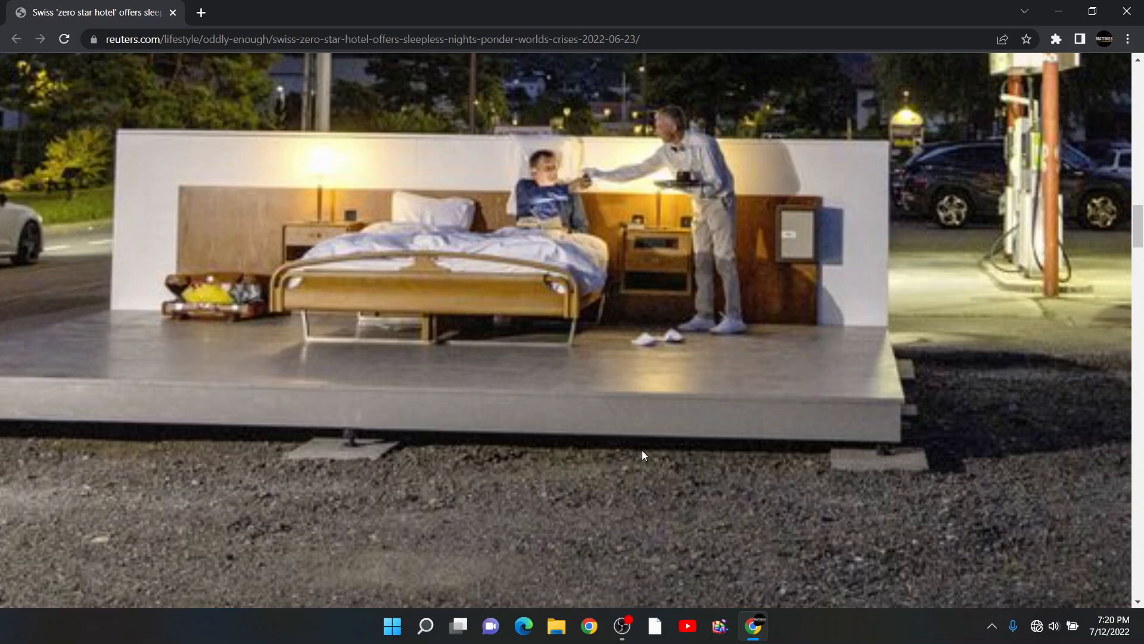
{"action": "mouse_move", "coordinate": [202, 323]}
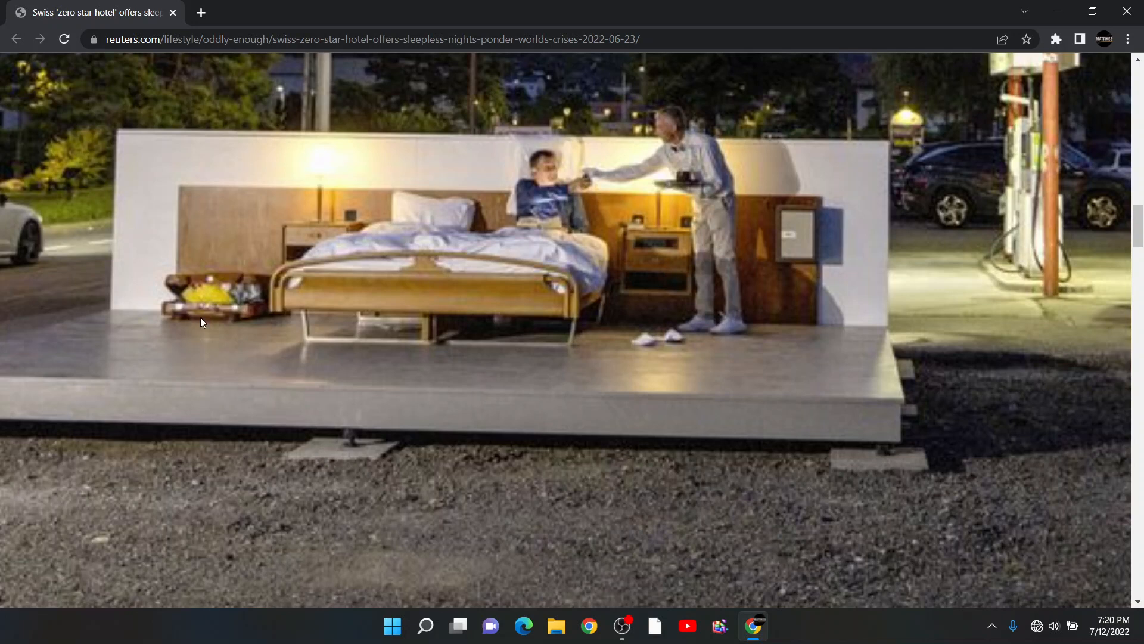
{"action": "mouse_move", "coordinate": [230, 347]}
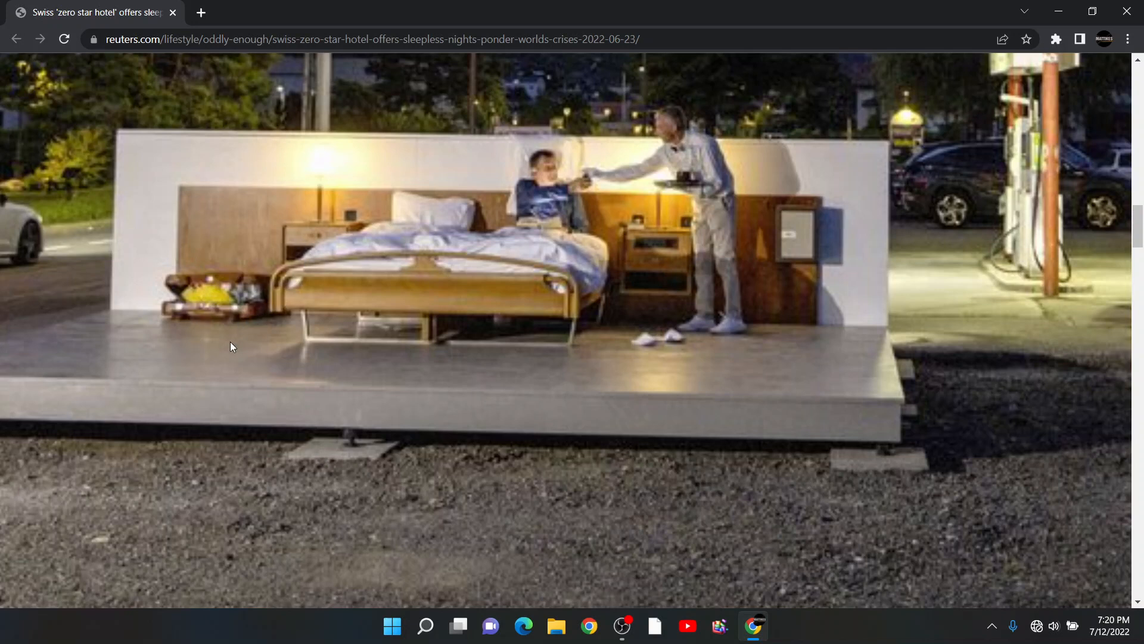
{"action": "mouse_move", "coordinate": [254, 295]}
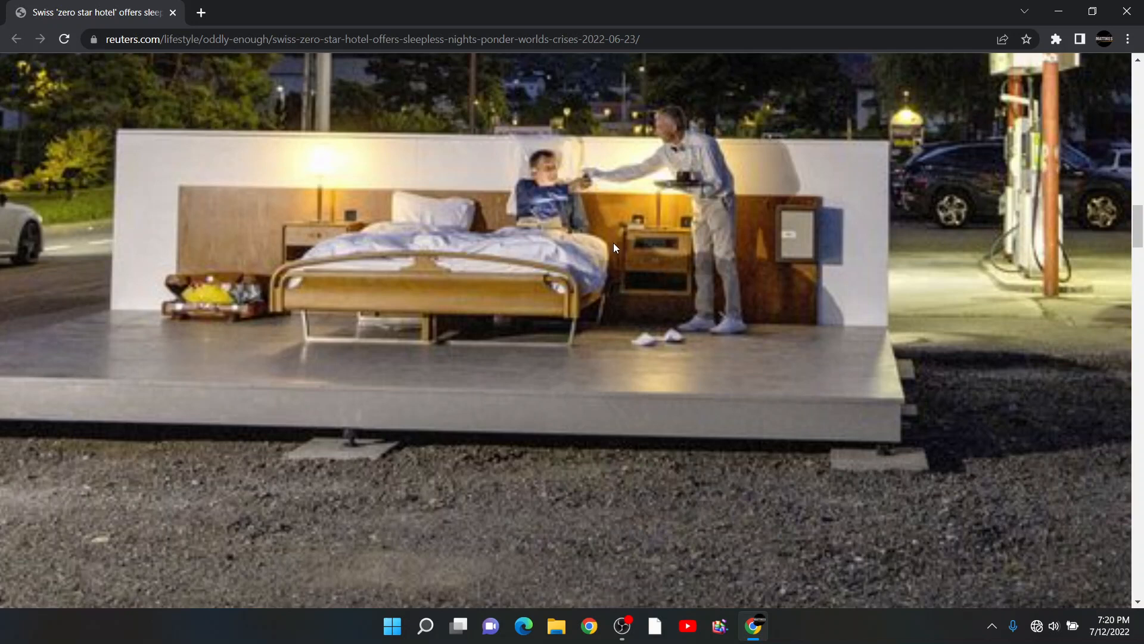
{"action": "mouse_move", "coordinate": [592, 173]}
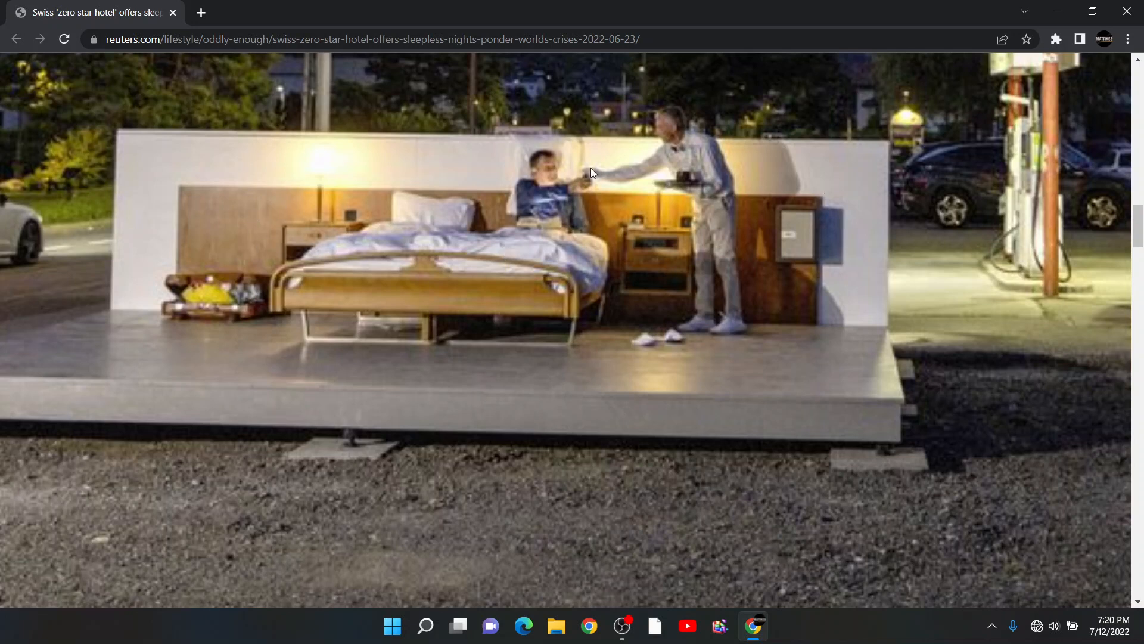
{"action": "mouse_move", "coordinate": [225, 202]}
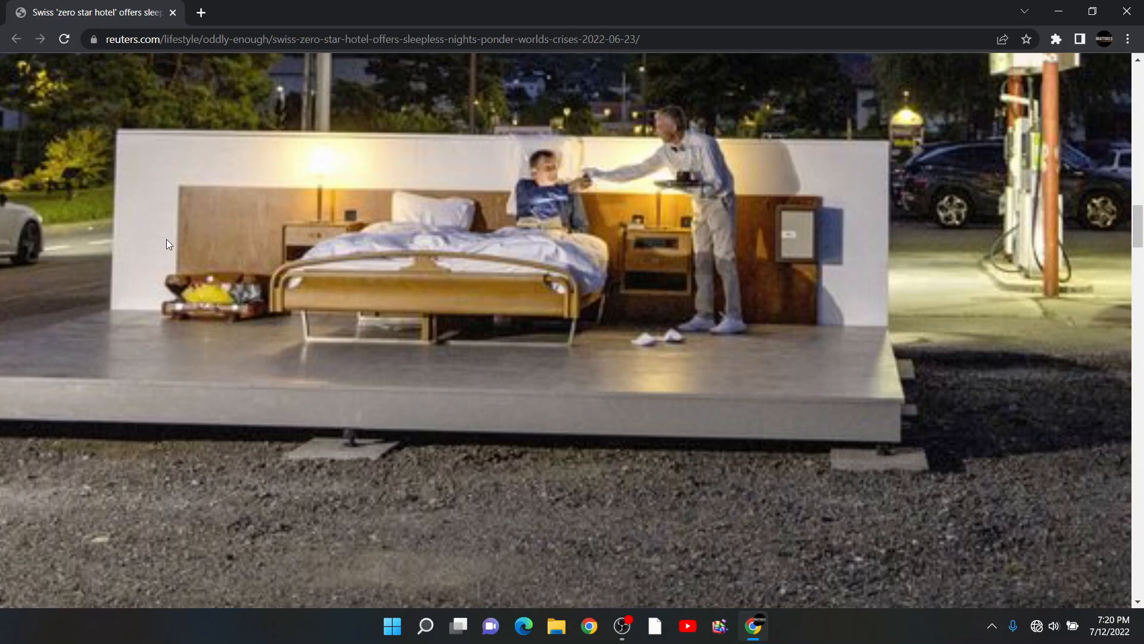
{"action": "mouse_move", "coordinate": [702, 155]}
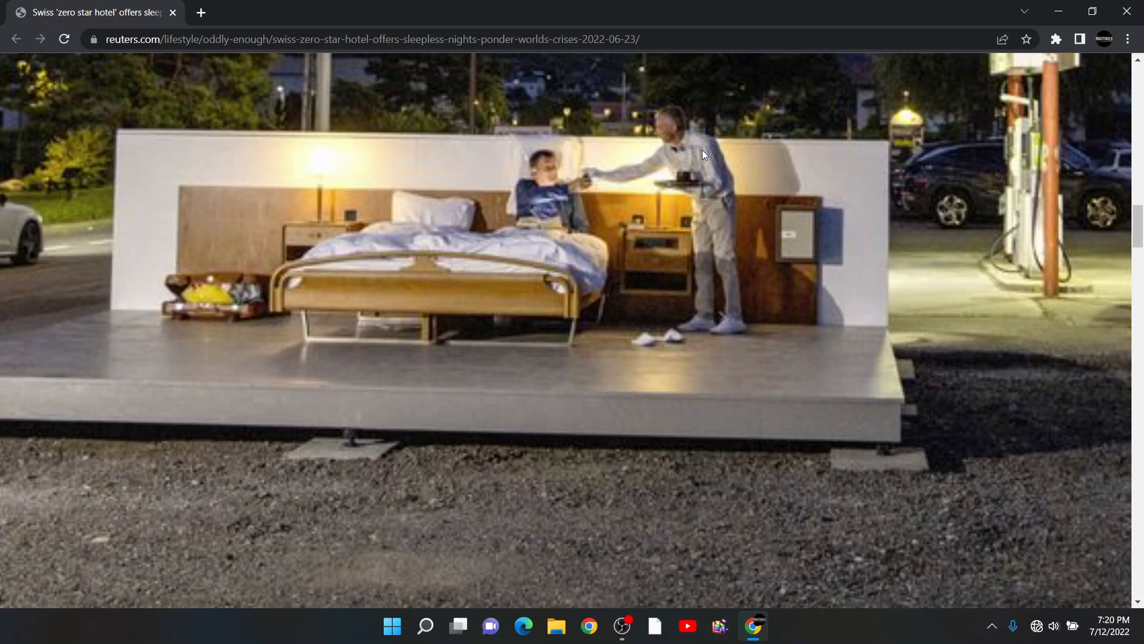
{"action": "mouse_move", "coordinate": [657, 183]}
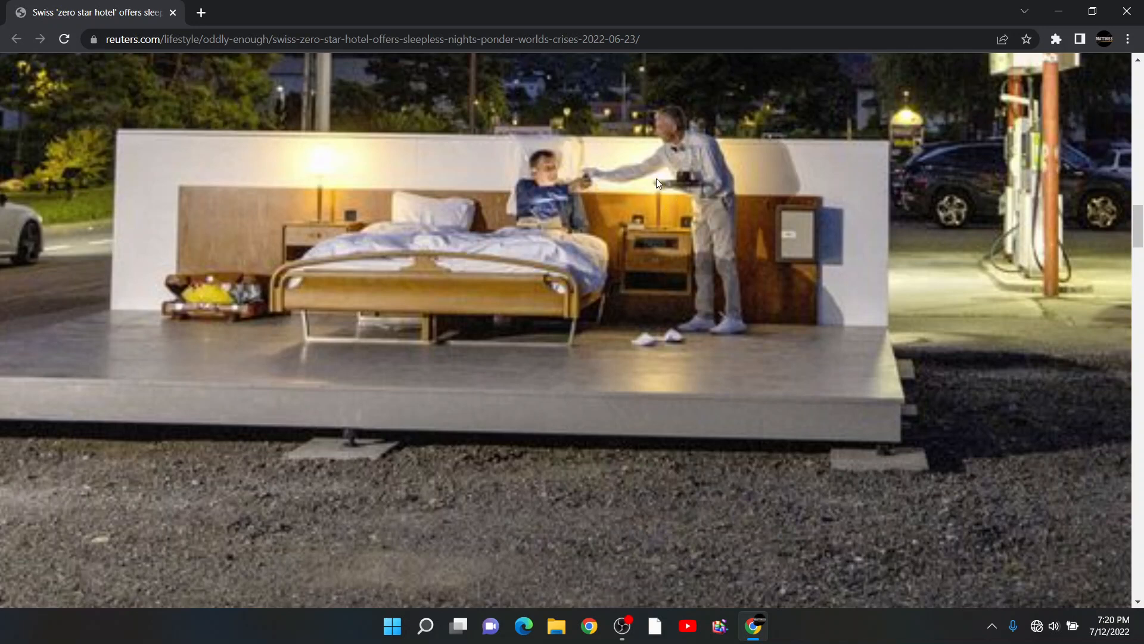
{"action": "mouse_move", "coordinate": [685, 156]}
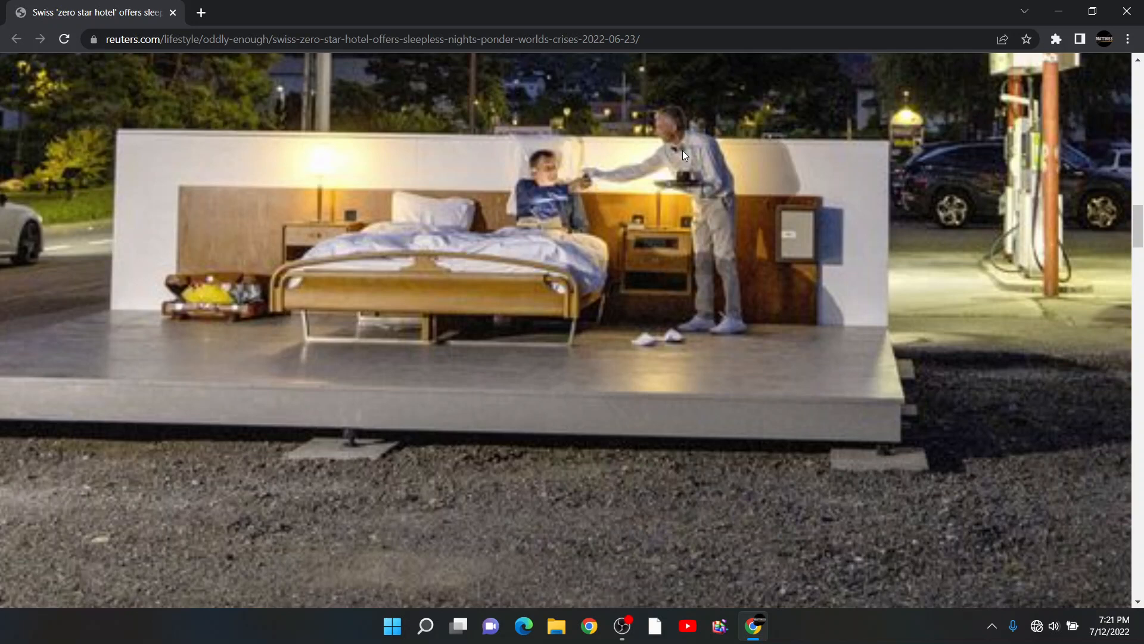
{"action": "mouse_move", "coordinate": [672, 143]}
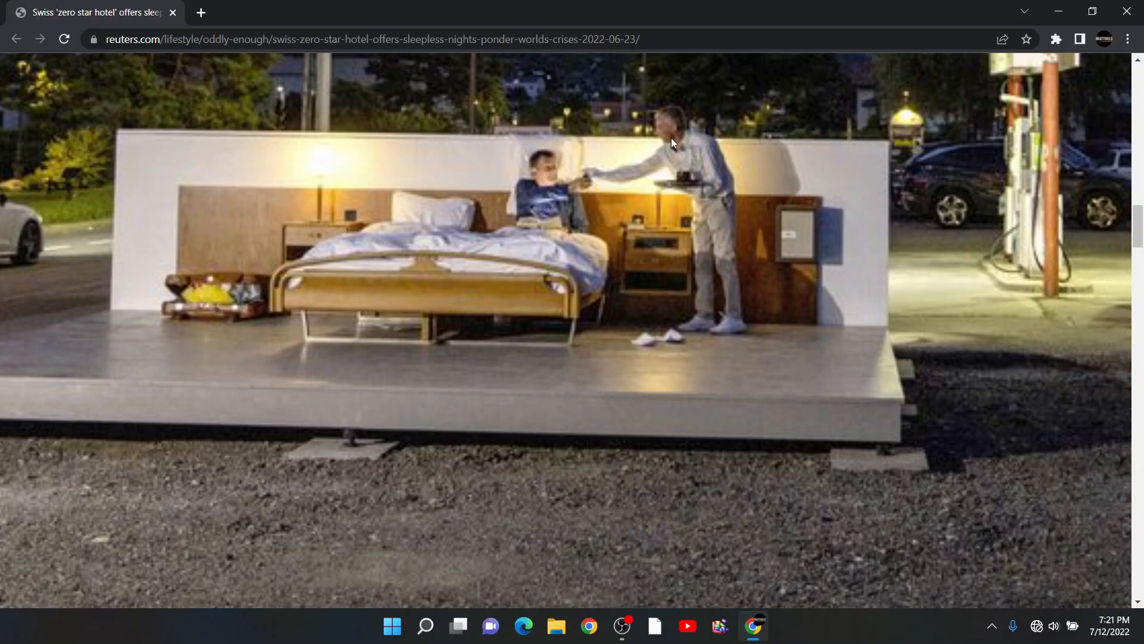
{"action": "mouse_move", "coordinate": [846, 259]}
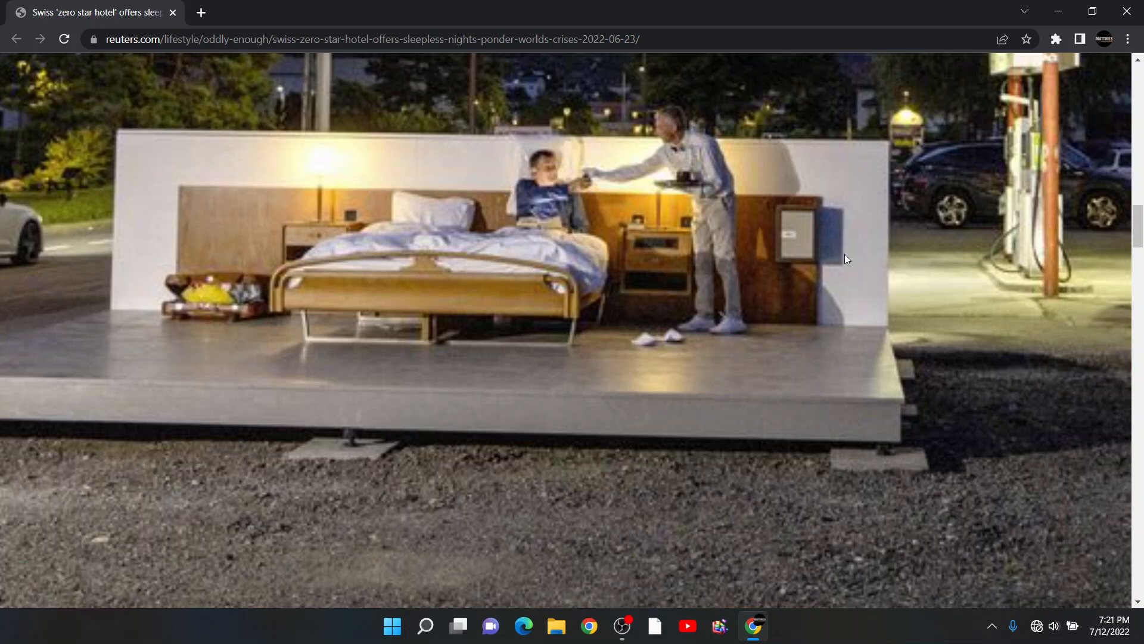
{"action": "mouse_move", "coordinate": [838, 199]}
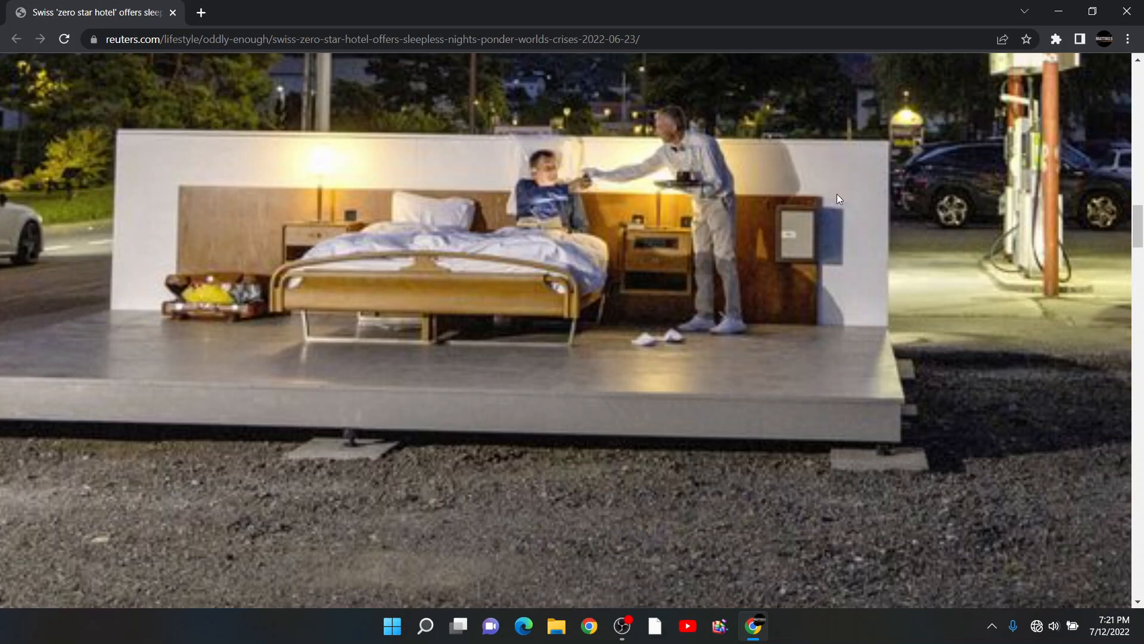
{"action": "mouse_move", "coordinate": [691, 160]}
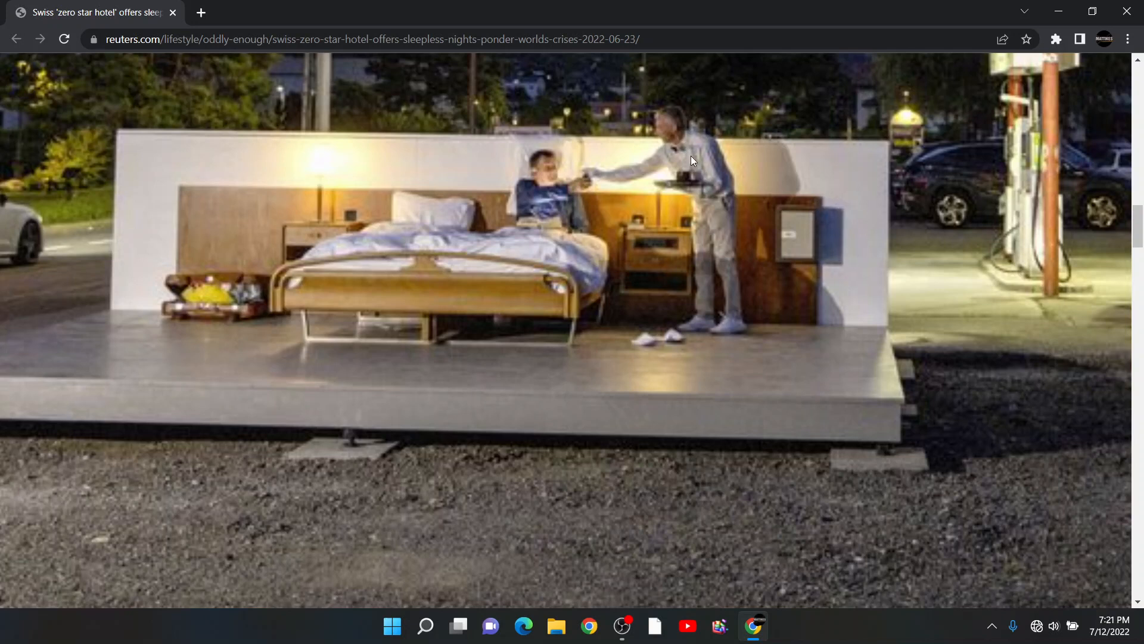
{"action": "mouse_move", "coordinate": [684, 180]}
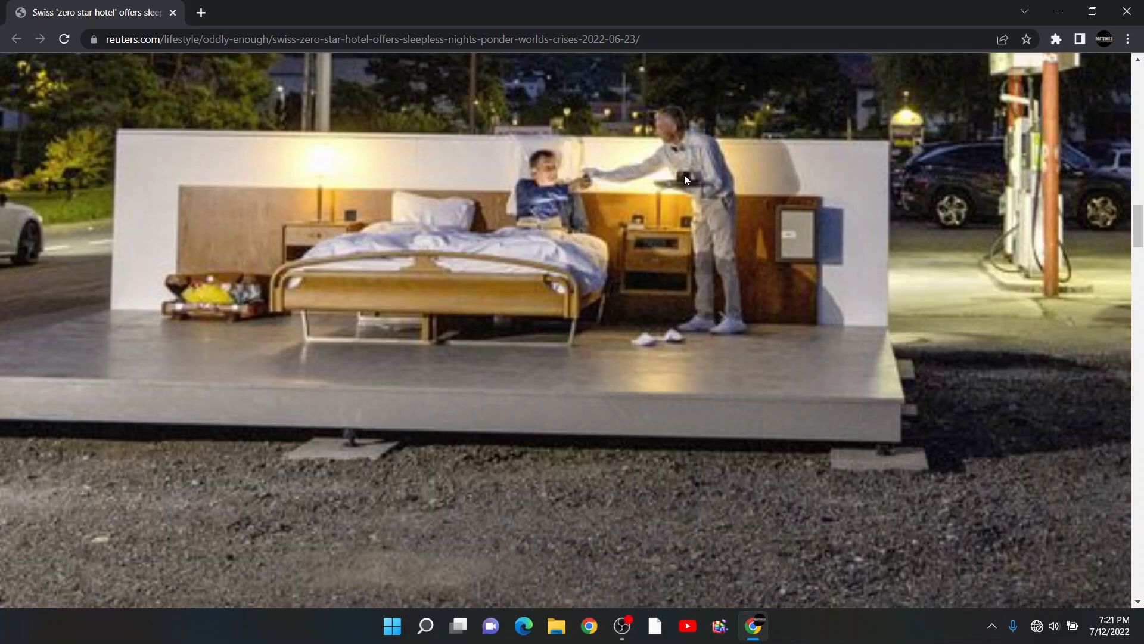